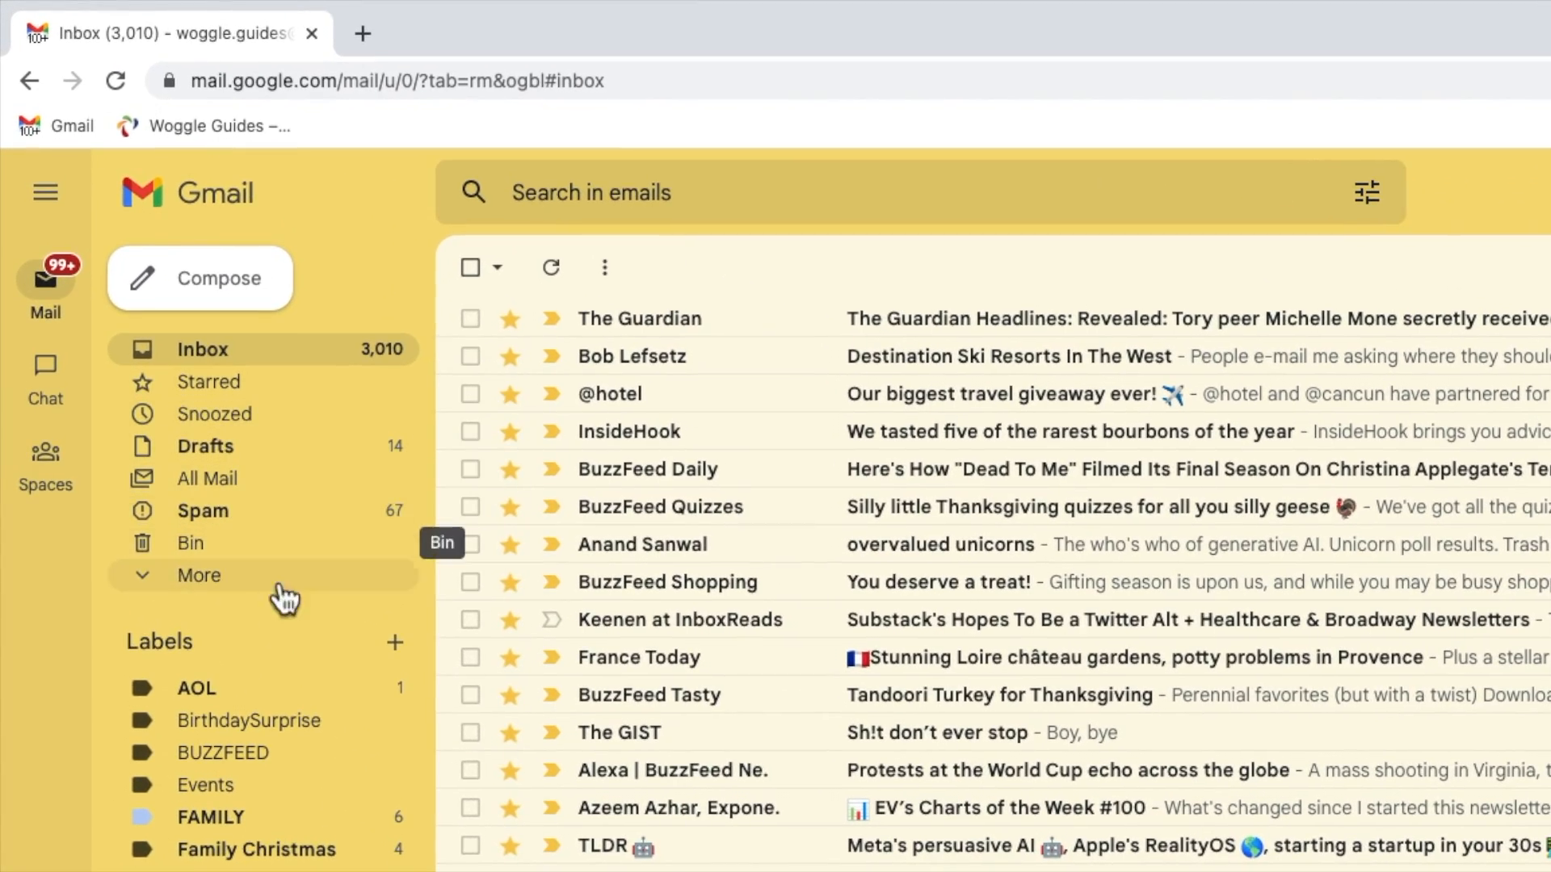
Move the Starred system label into the hidden labels under More
scroll("down", 3)
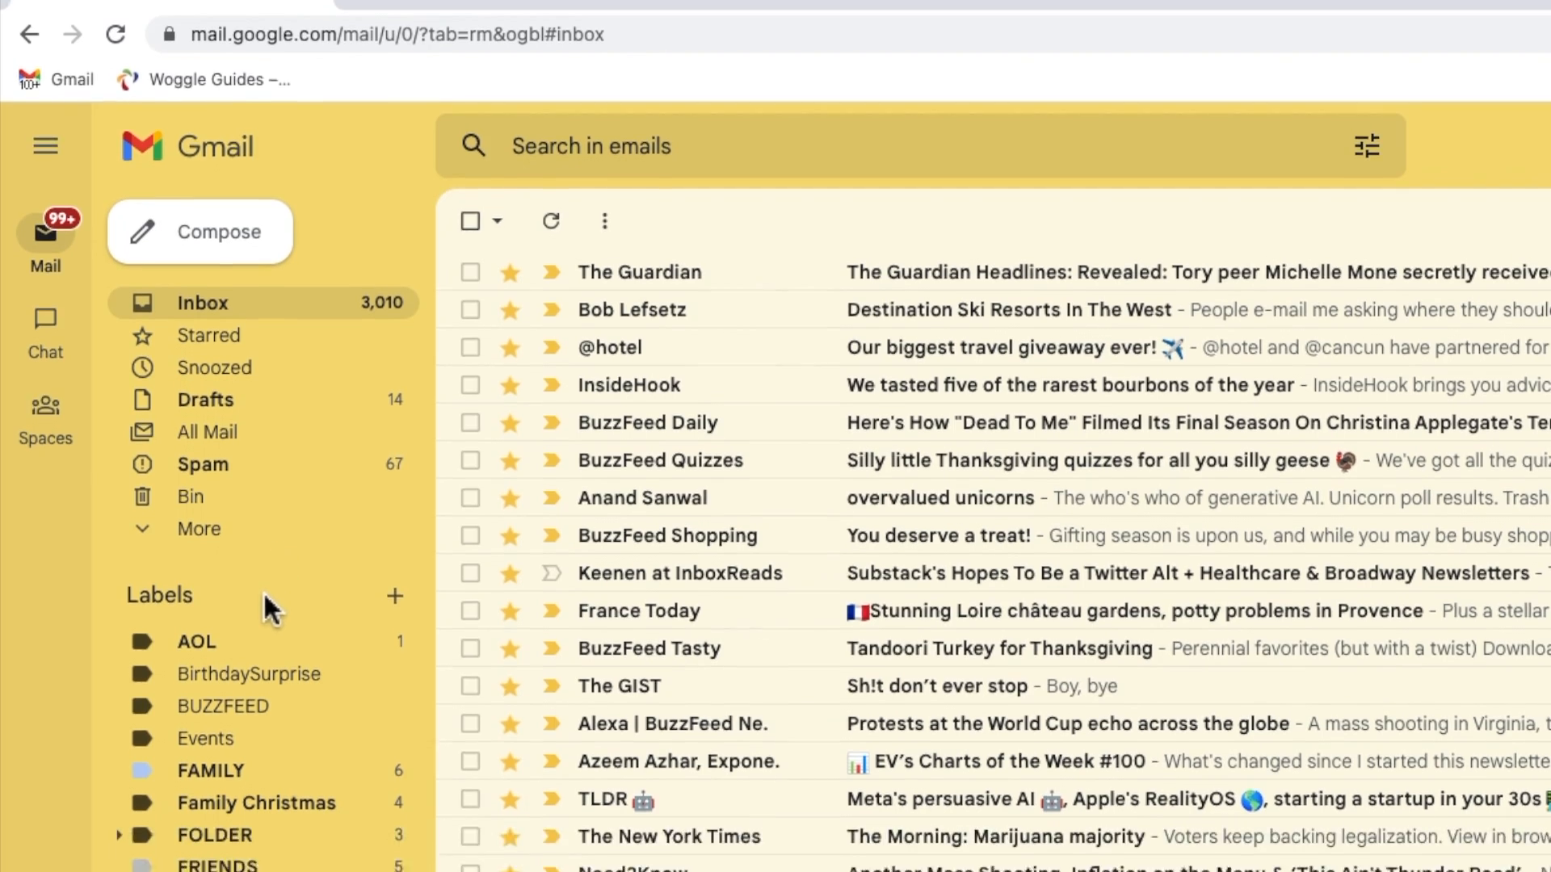
scroll("down", 3)
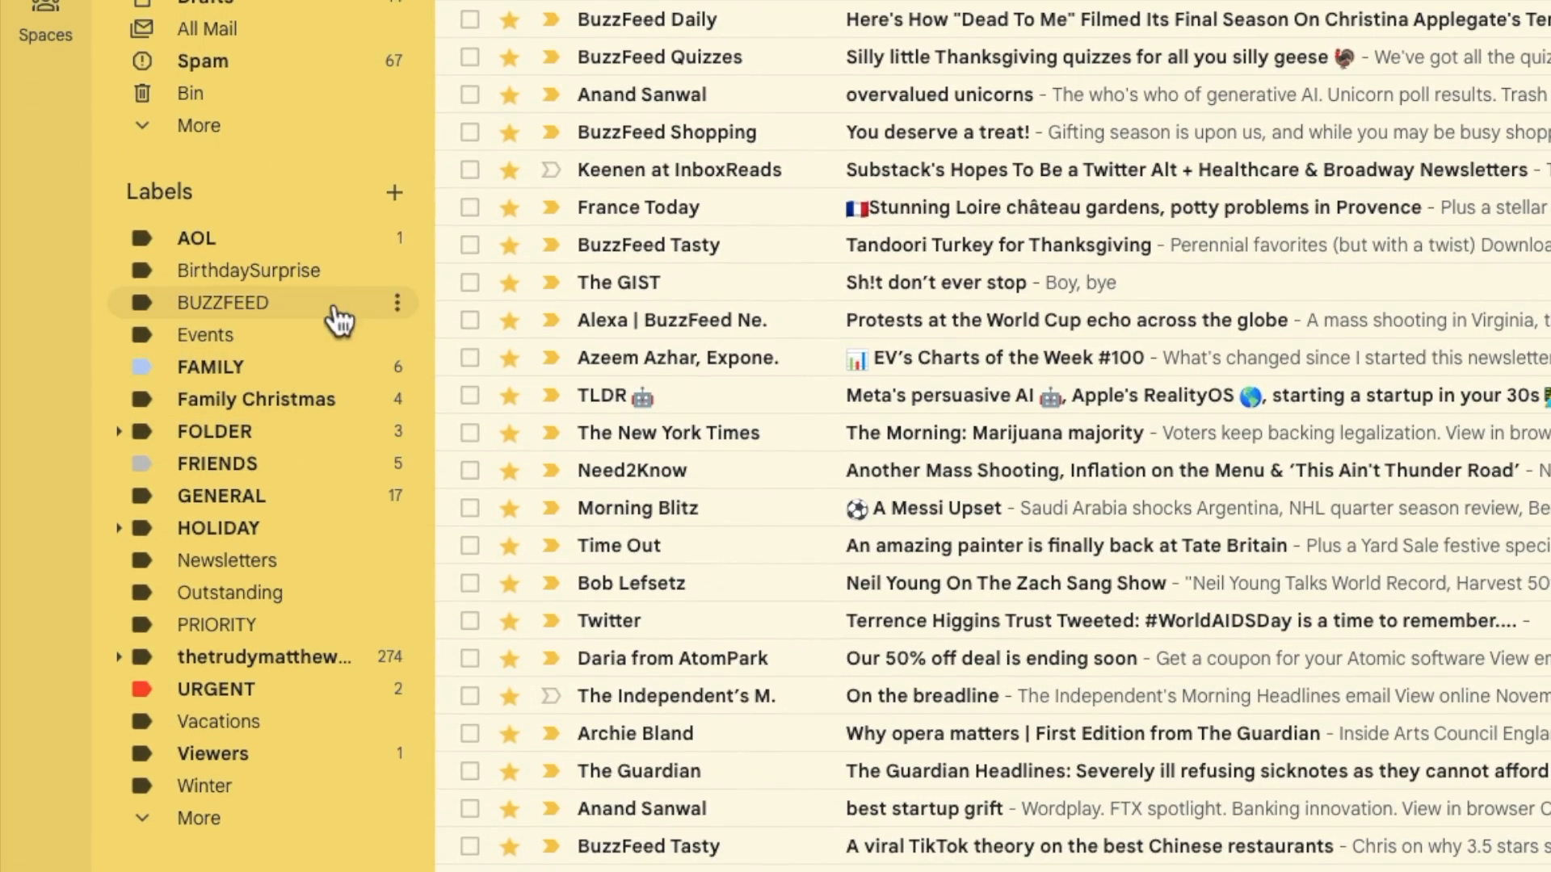
scroll("up", 3)
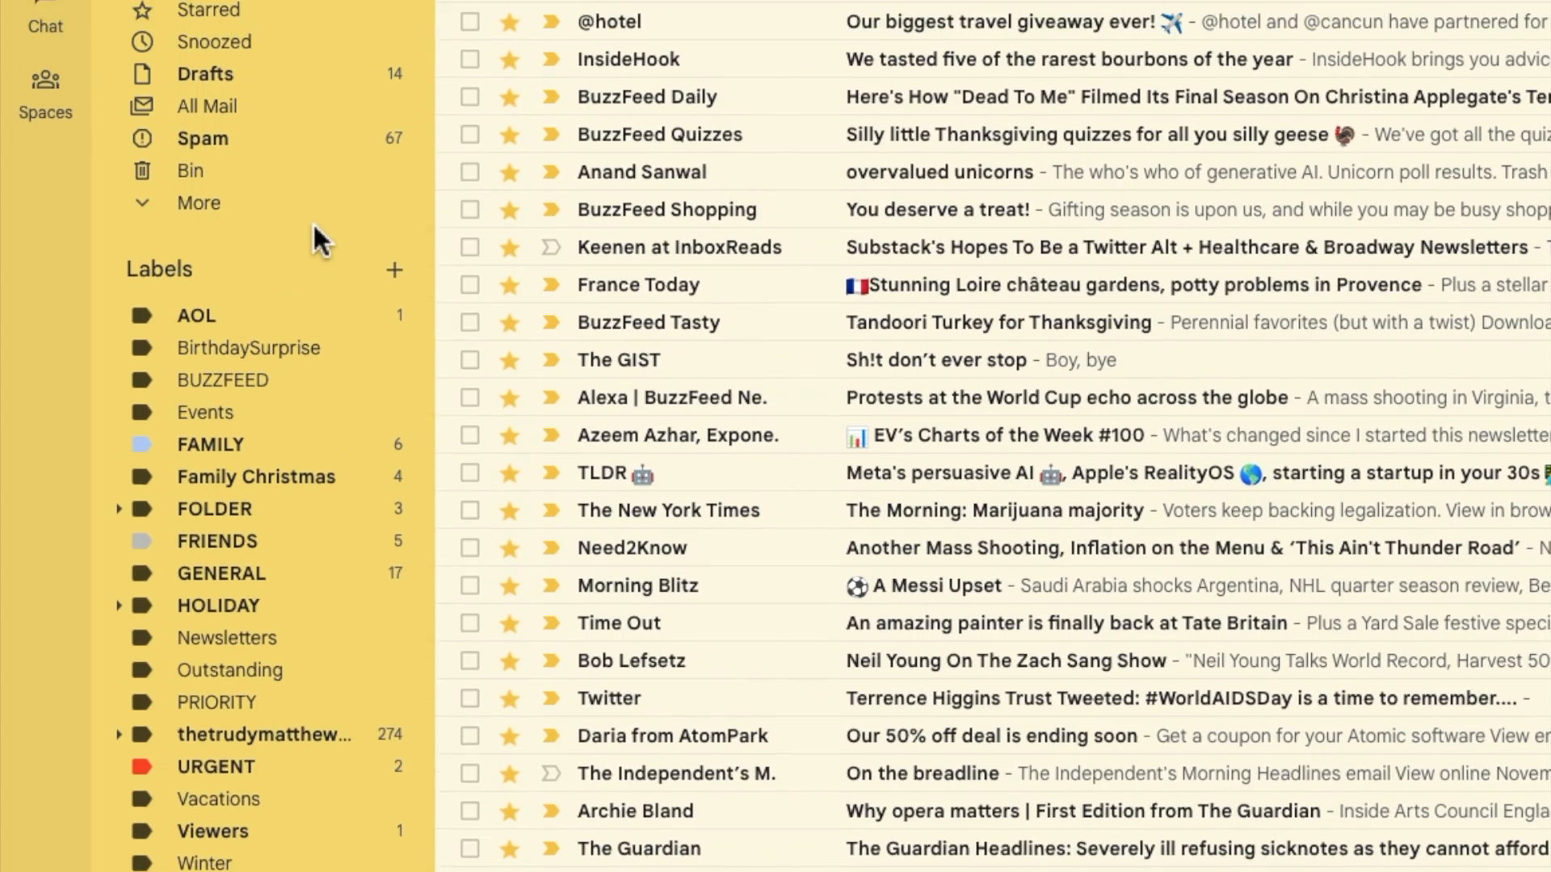
scroll("up", 3)
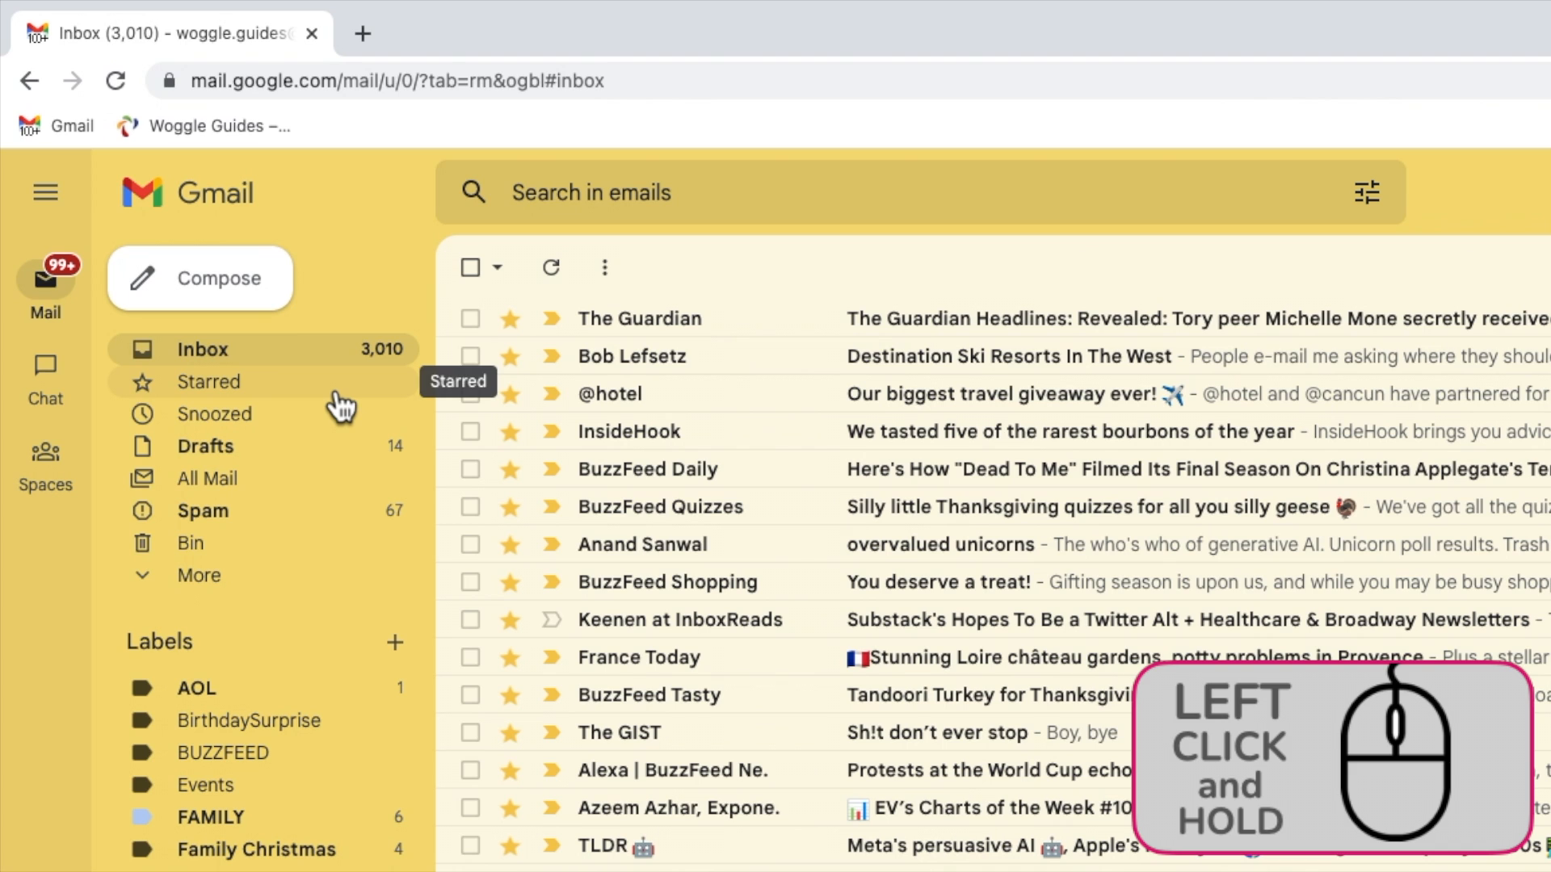
left_click(336, 401)
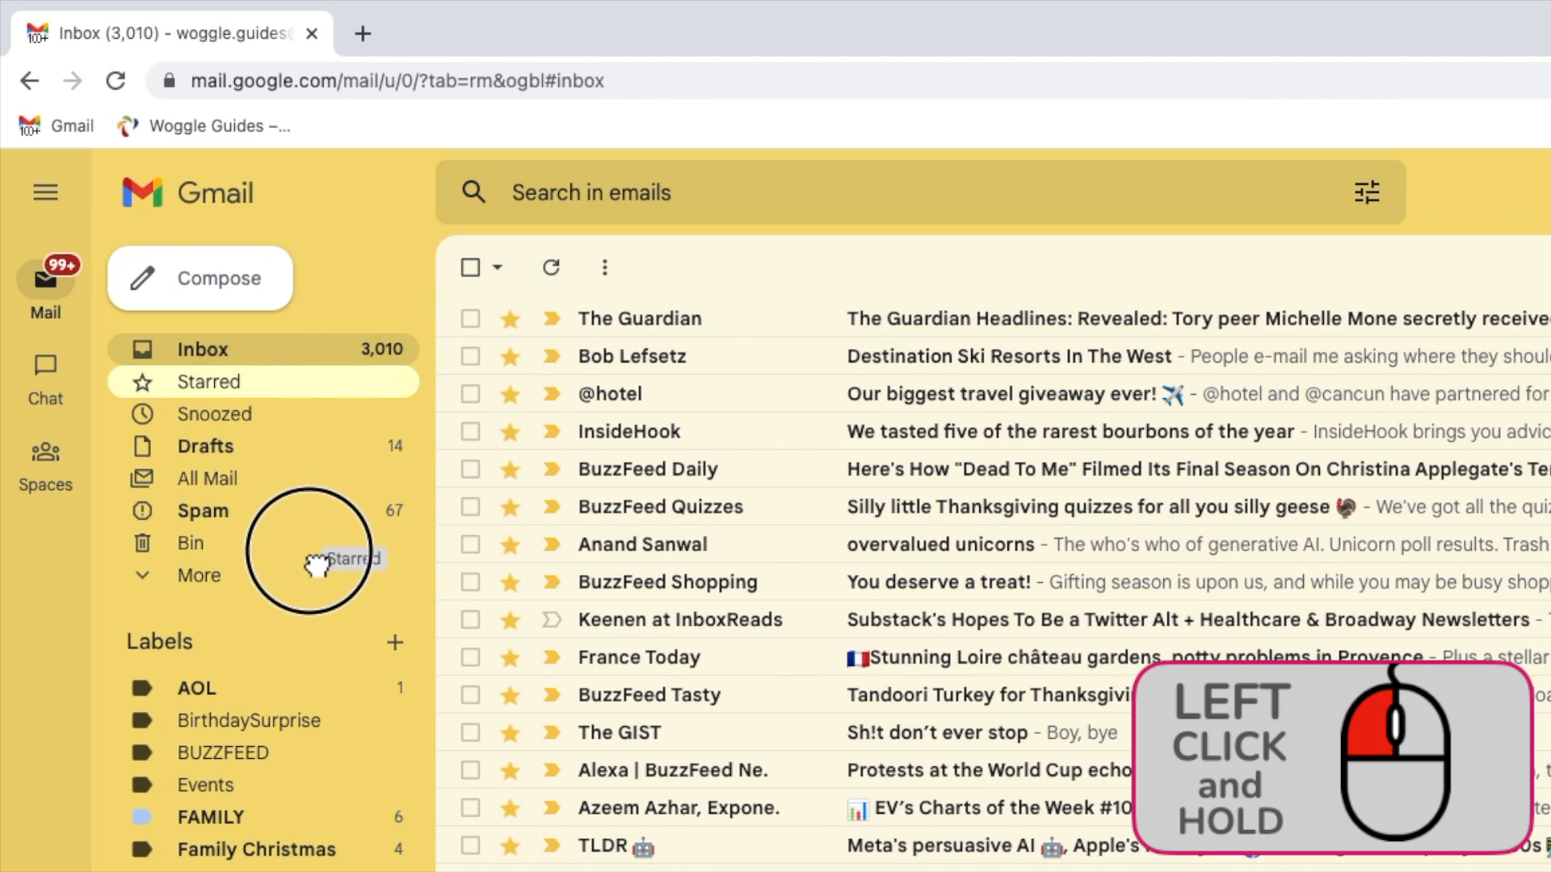
left_click(197, 575)
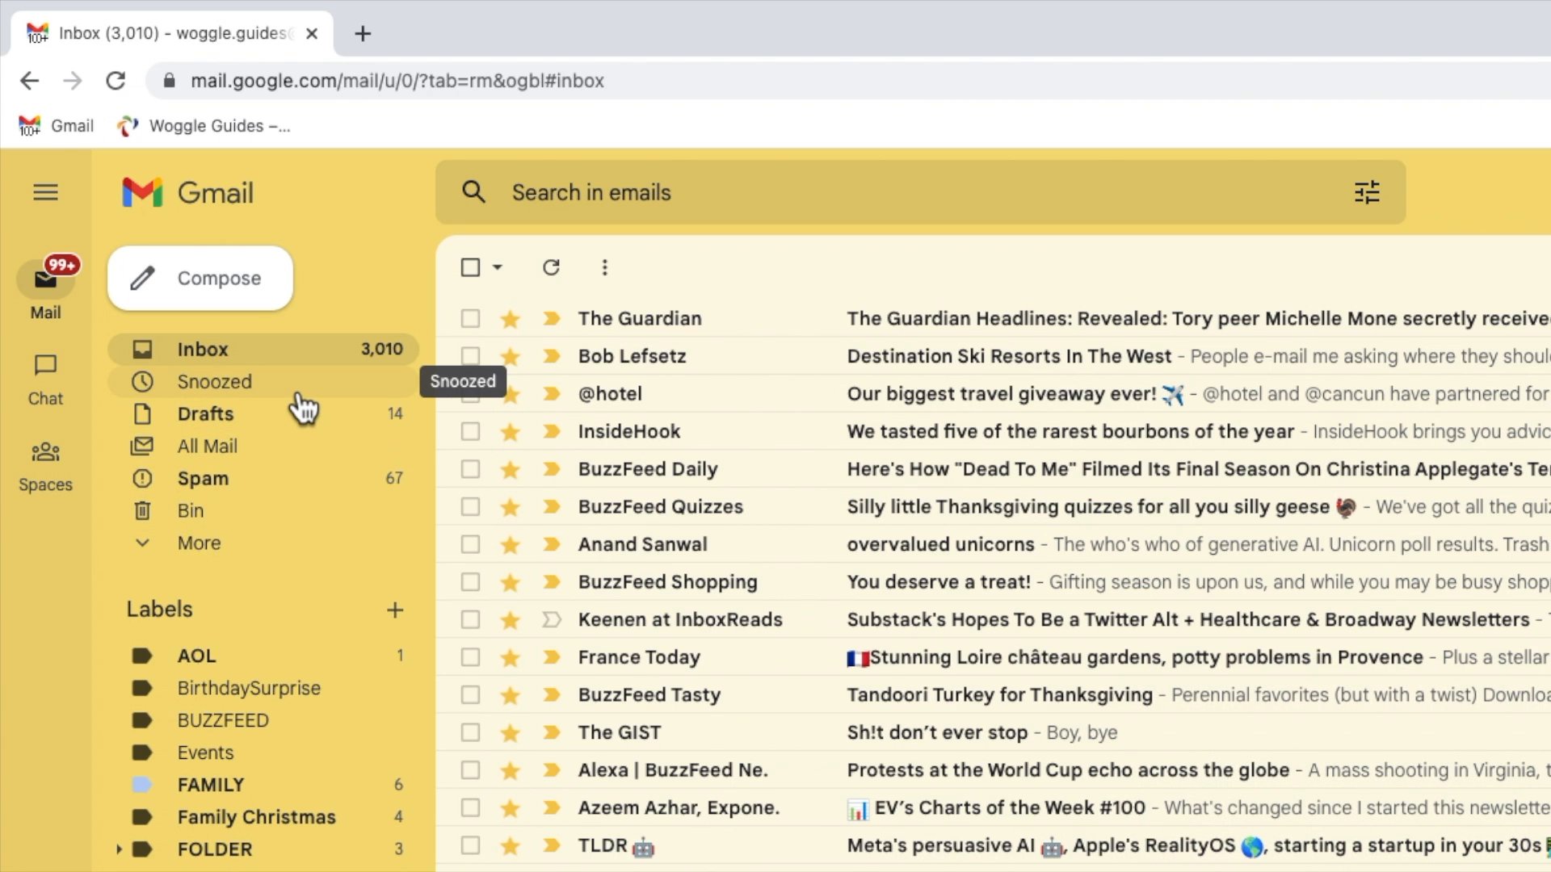
Move the Snoozed system label into the hidden labels under More
left_click(213, 381)
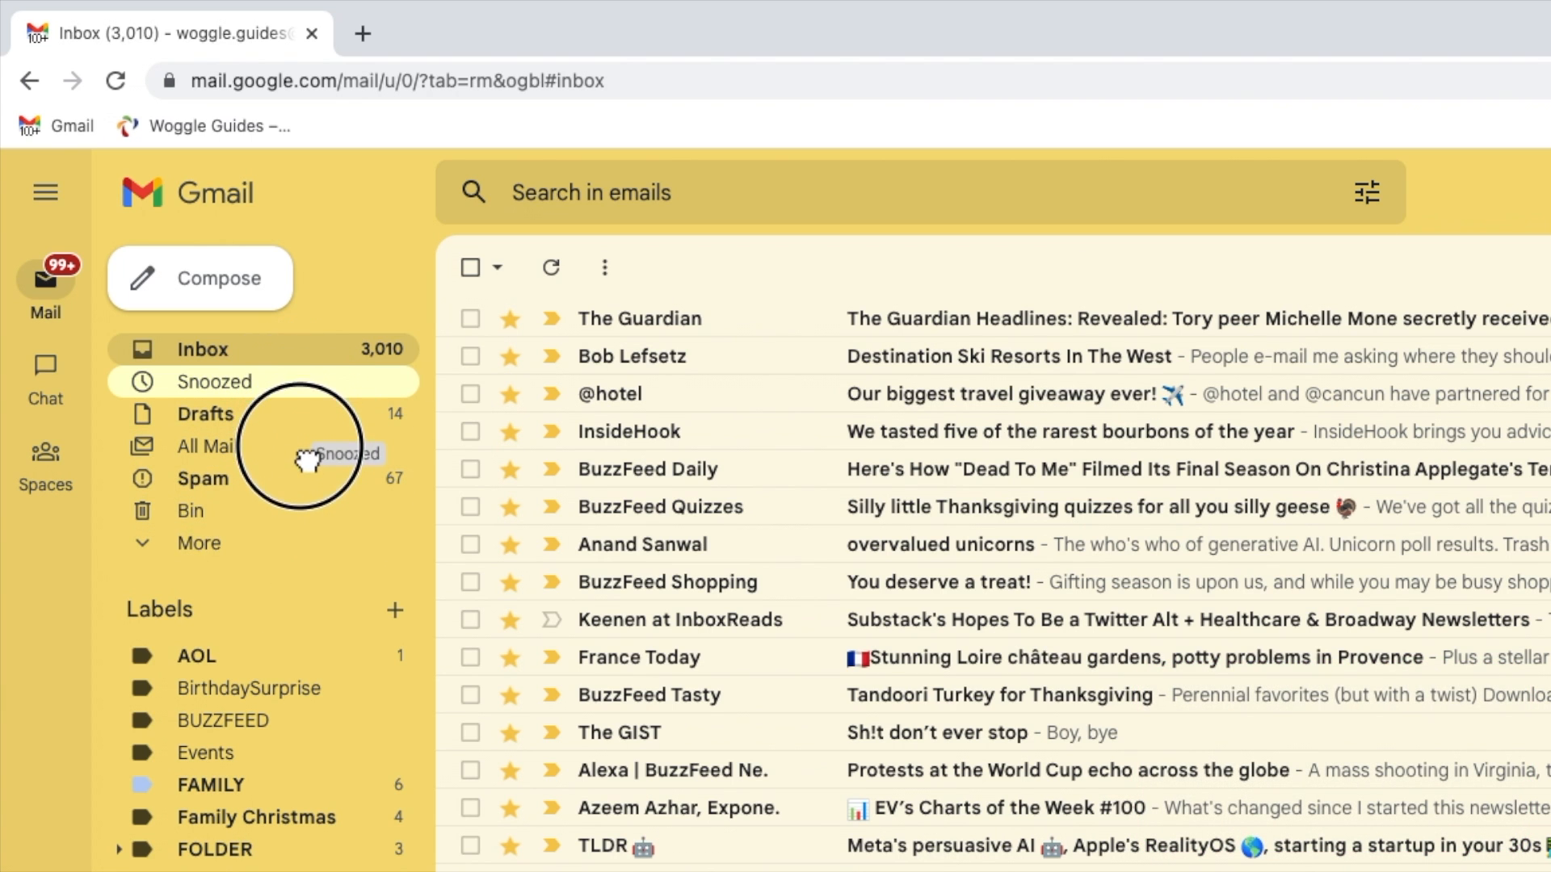
left_click(197, 543)
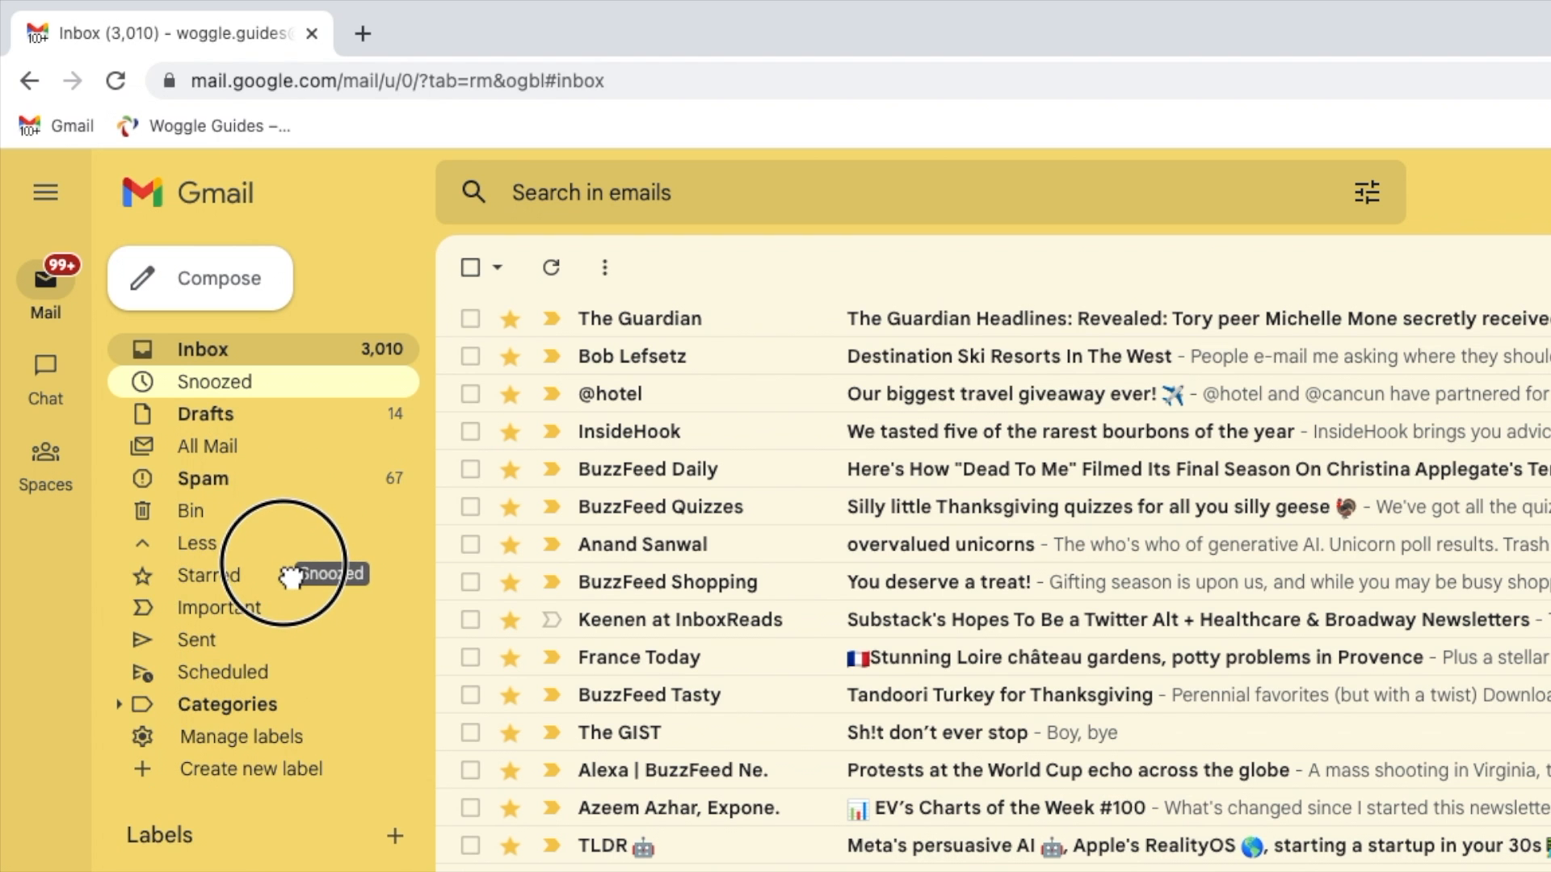
left_click(196, 543)
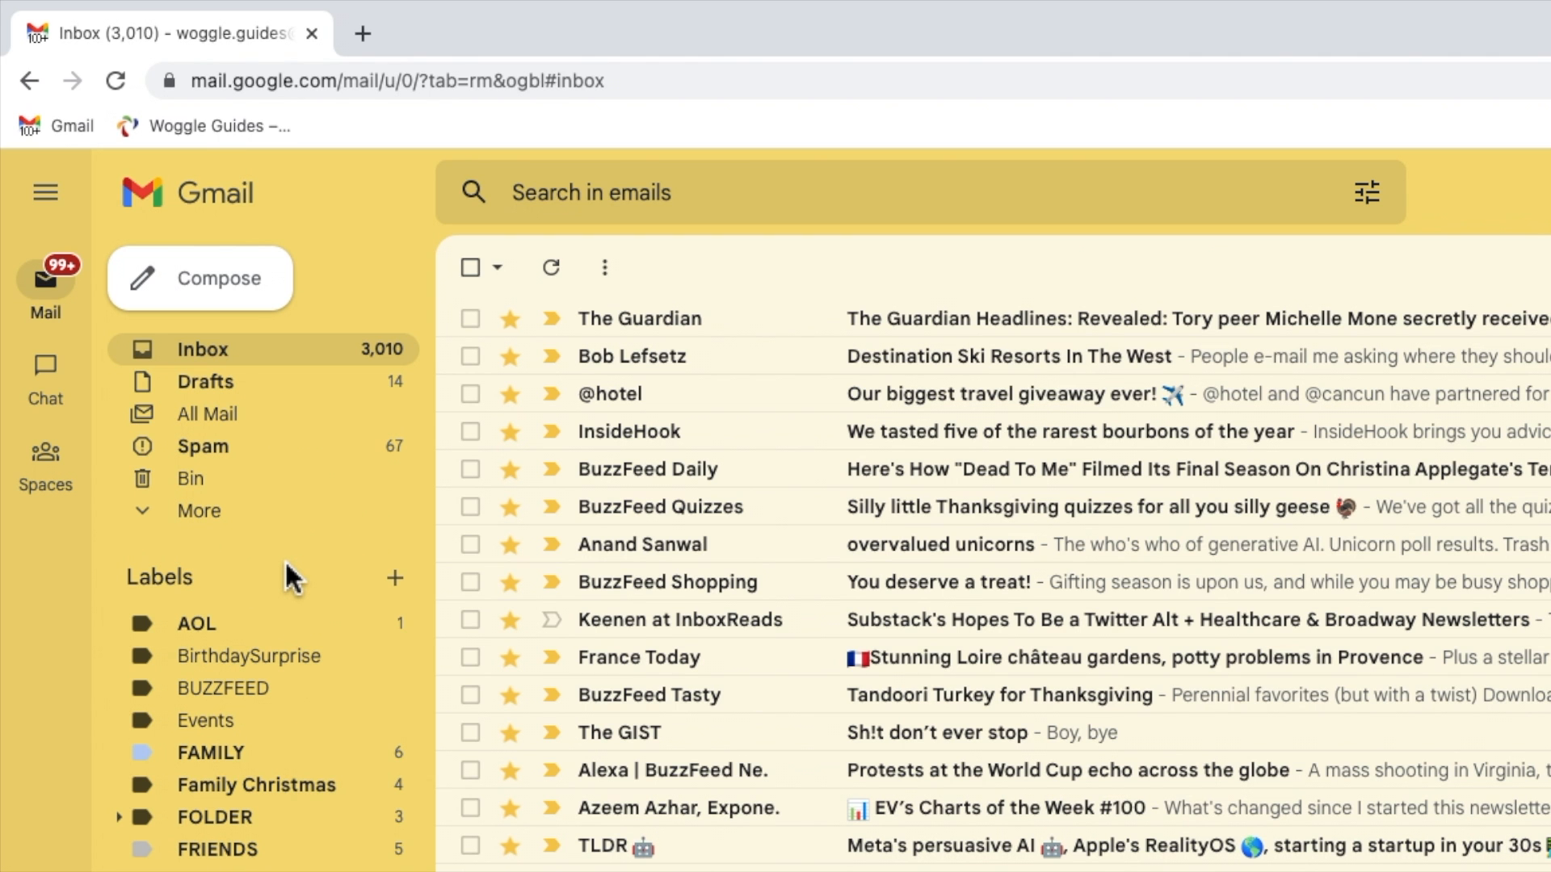
scroll("down", 3)
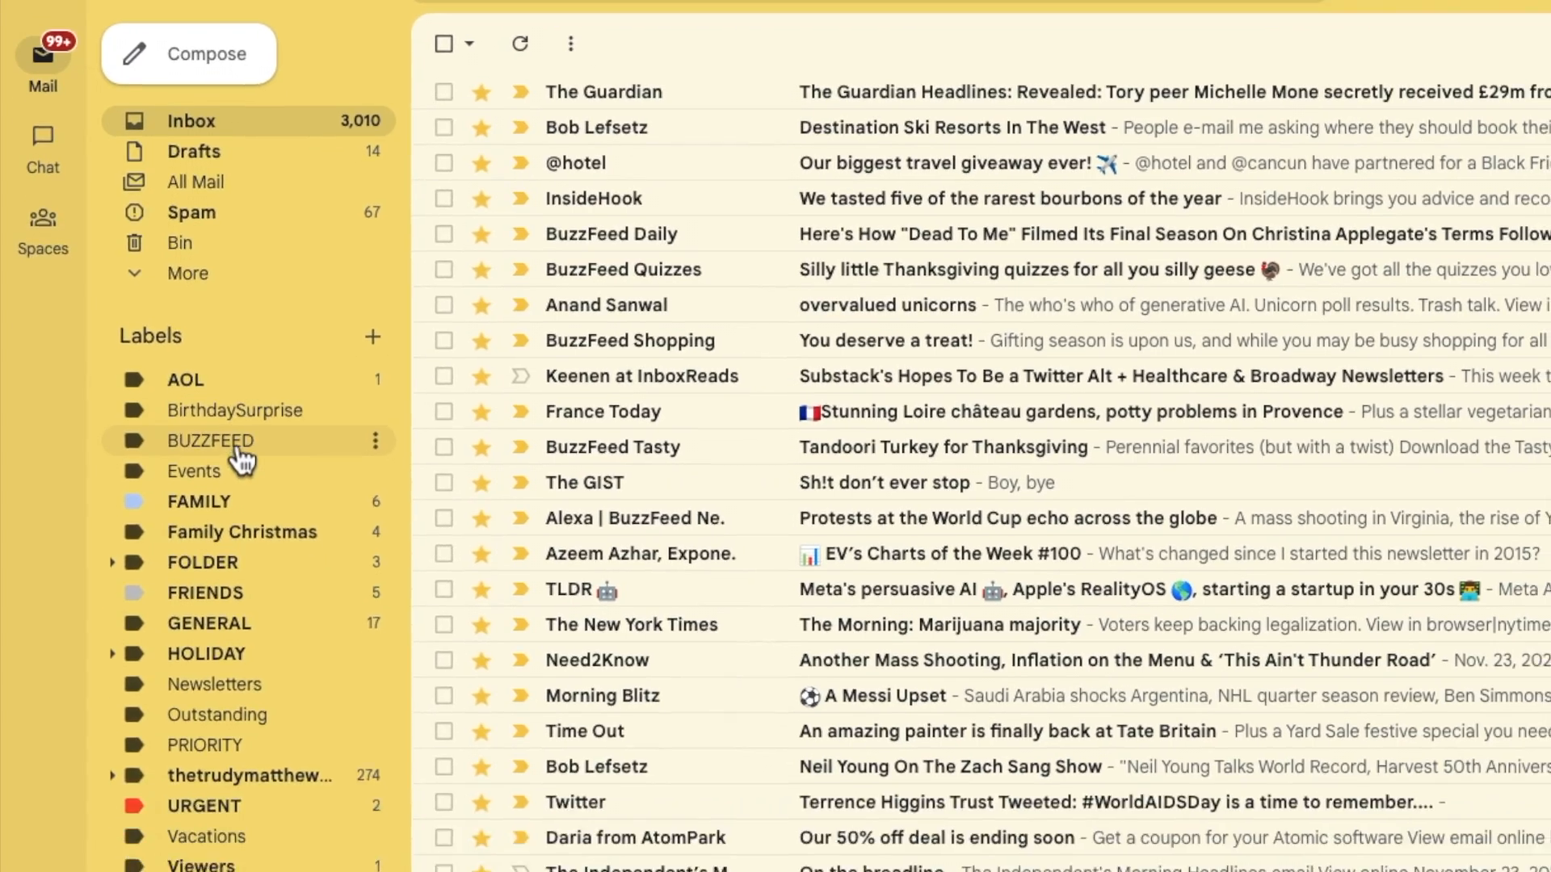
scroll("down", 3)
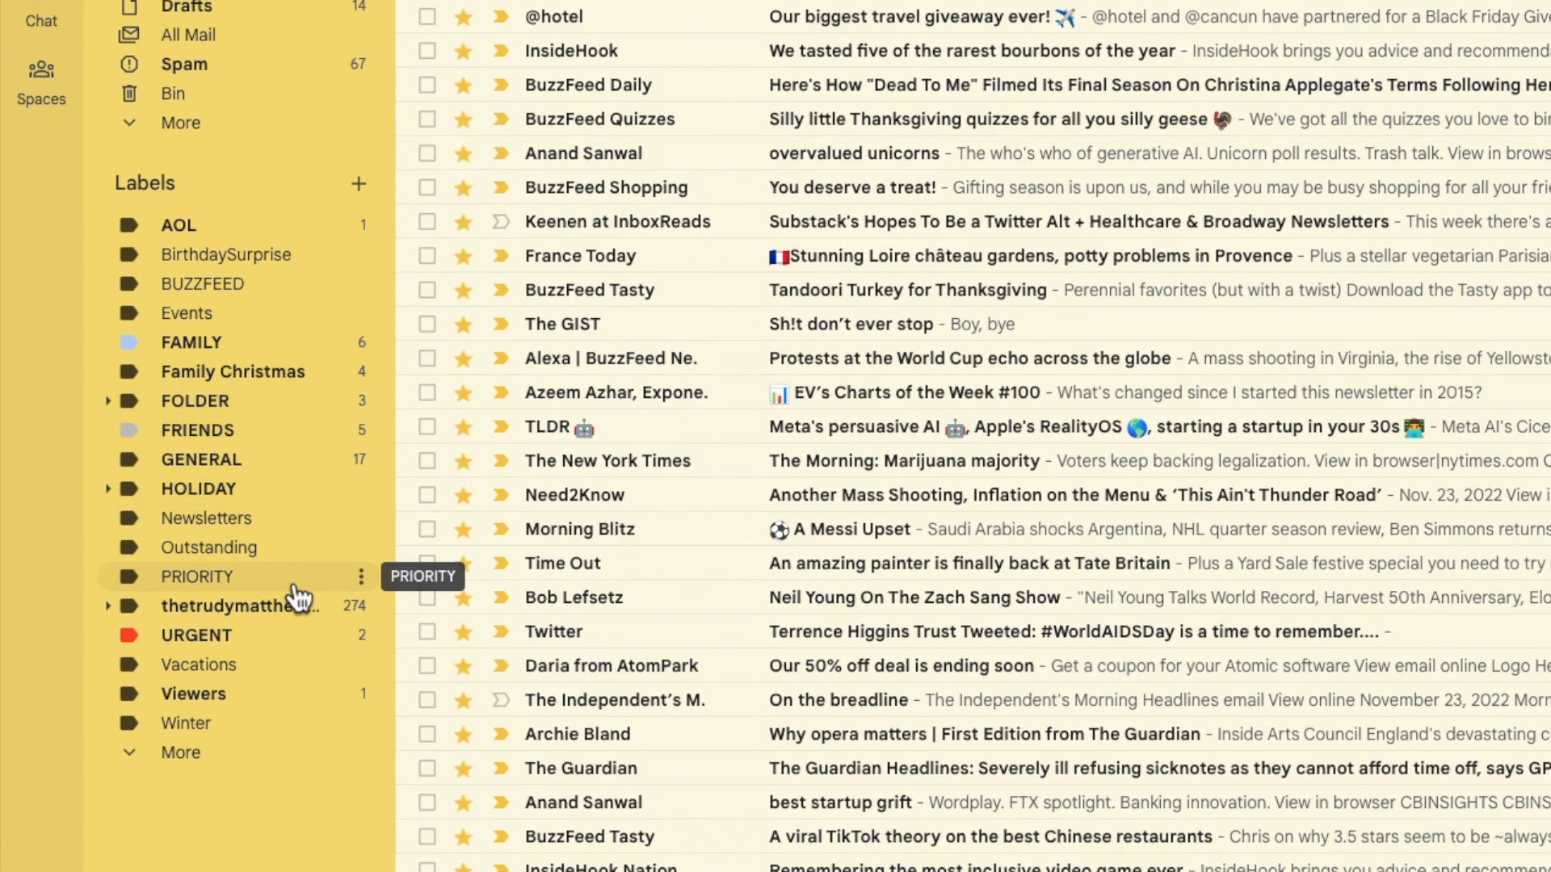
mouse_move(356, 598)
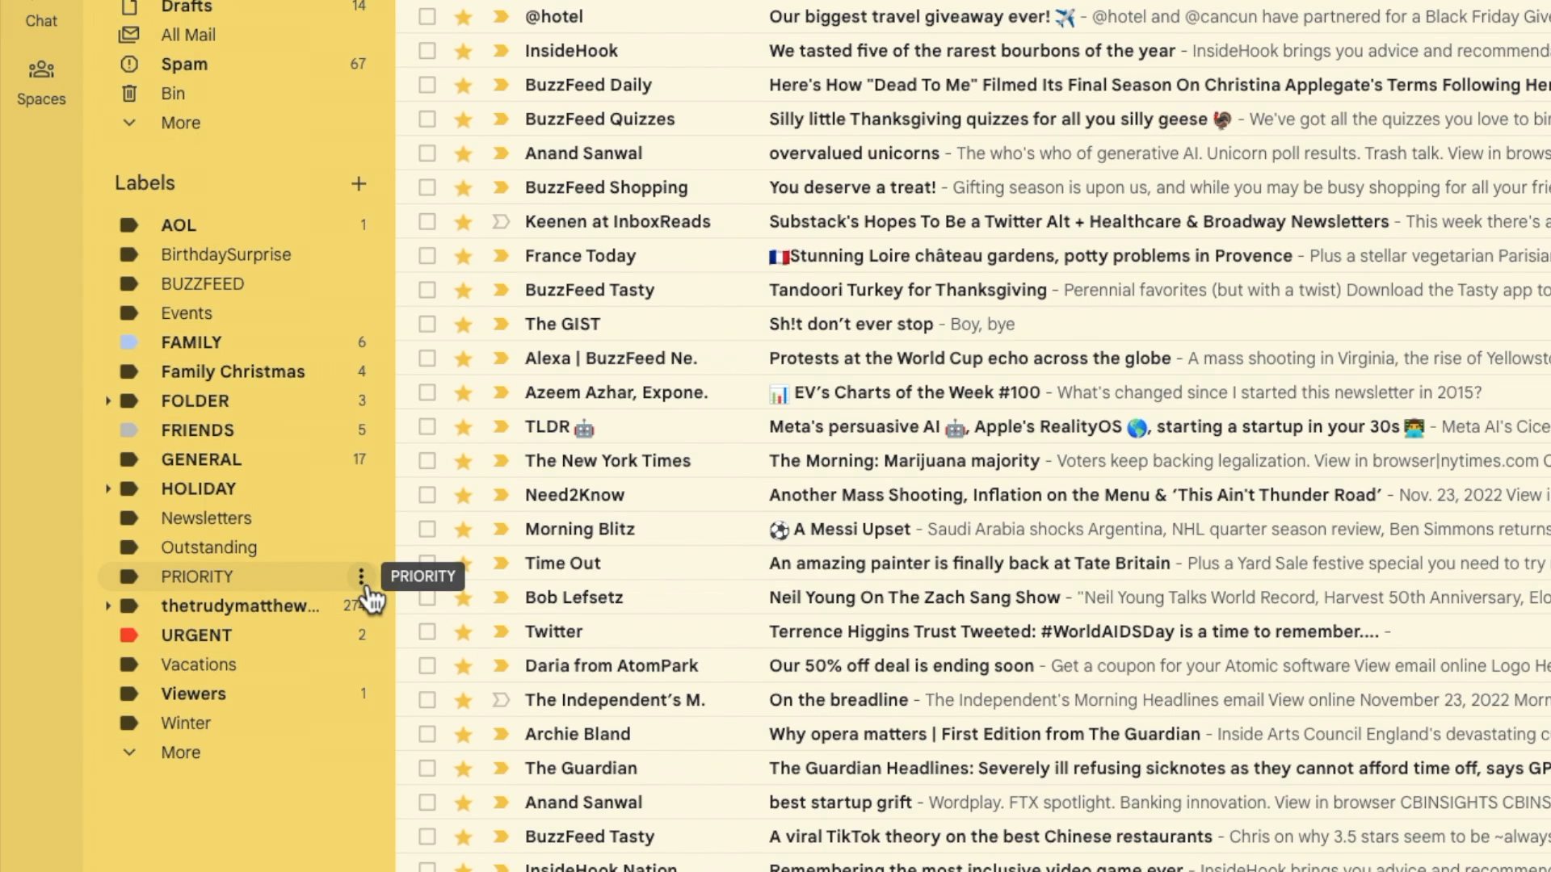
Rename the PRIORITY label to '! PRIORITY' via its Edit dialog and save
left_click(360, 577)
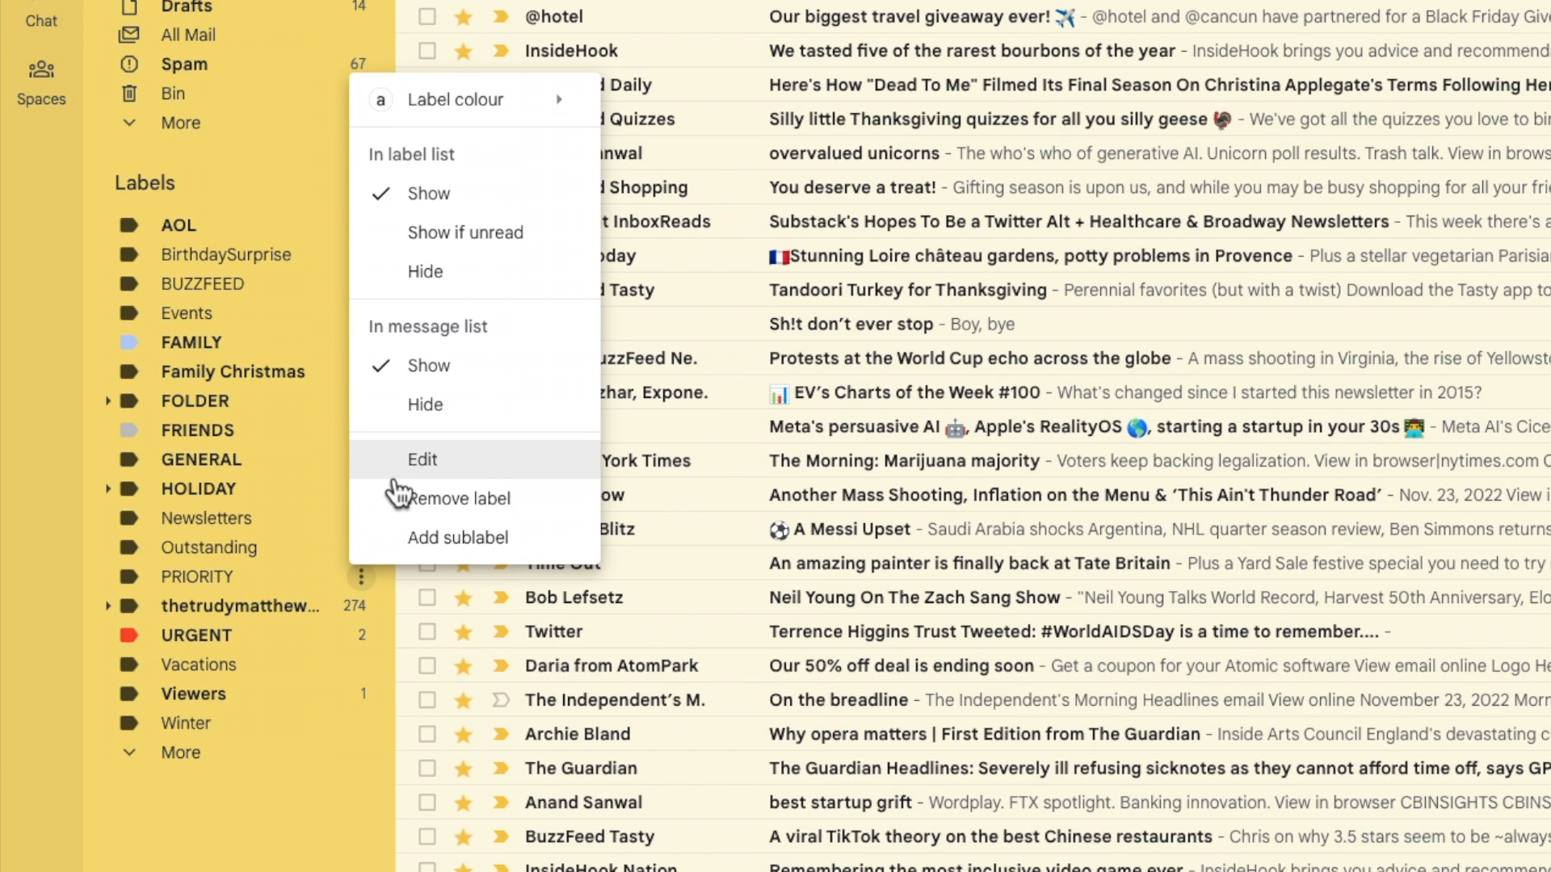
left_click(421, 459)
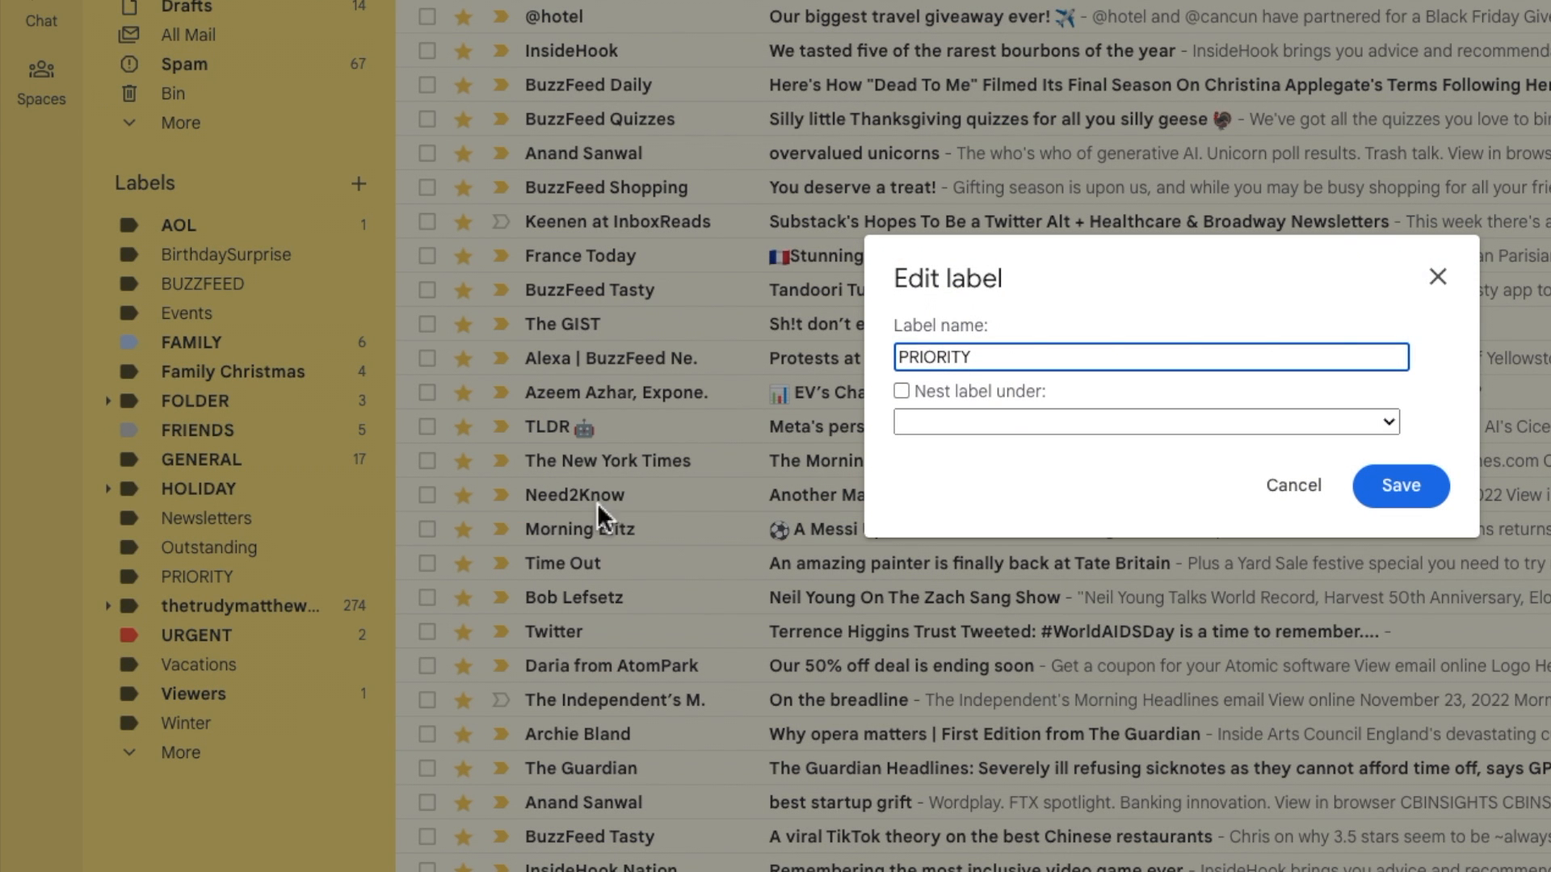
mouse_move(1134, 420)
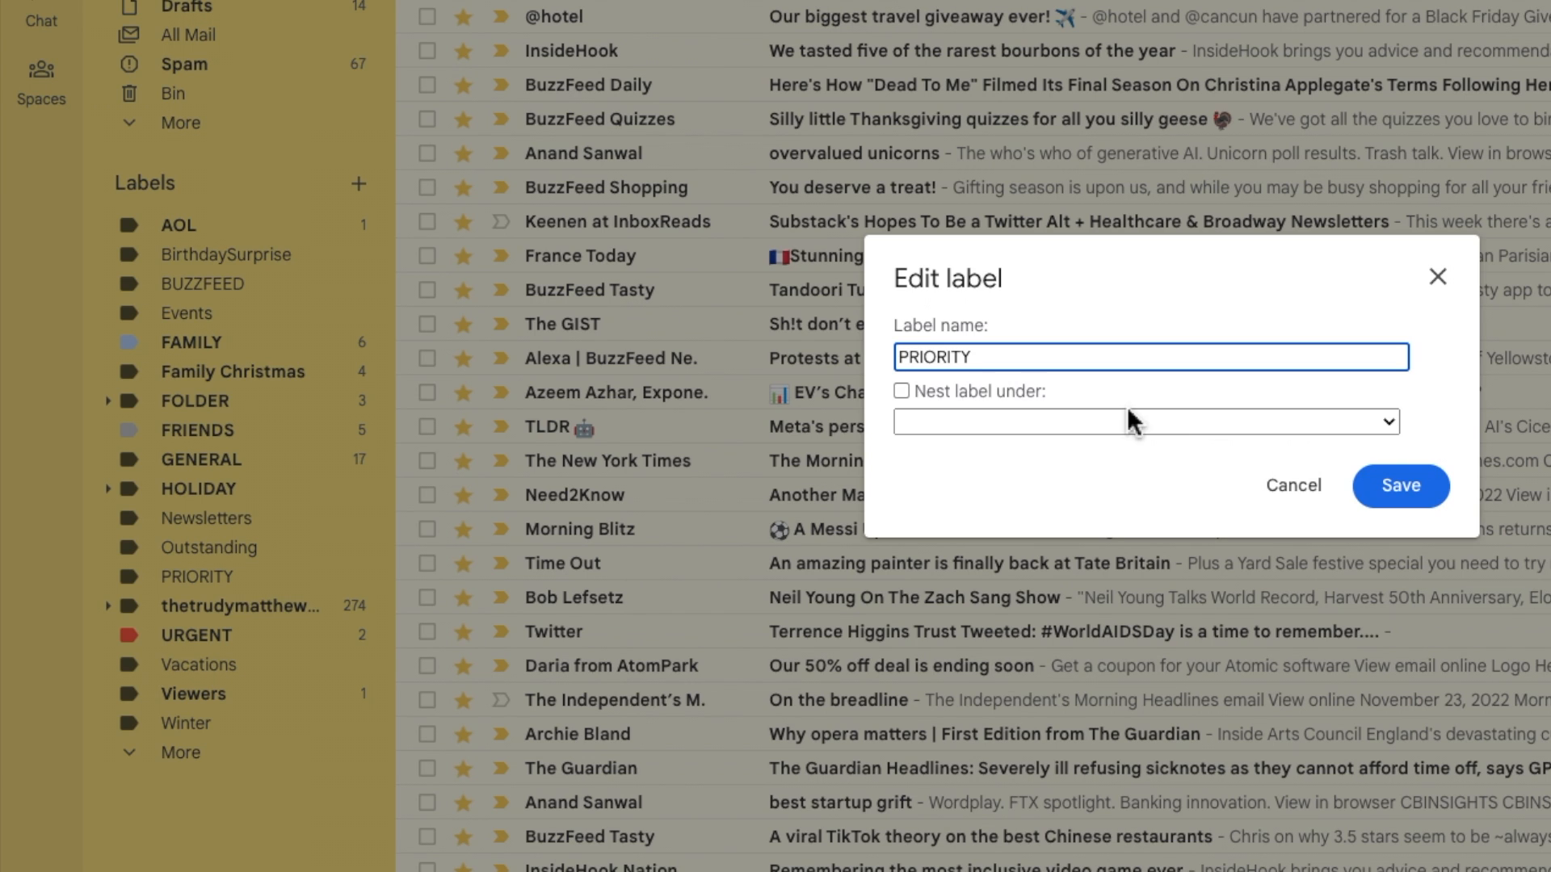
type("!")
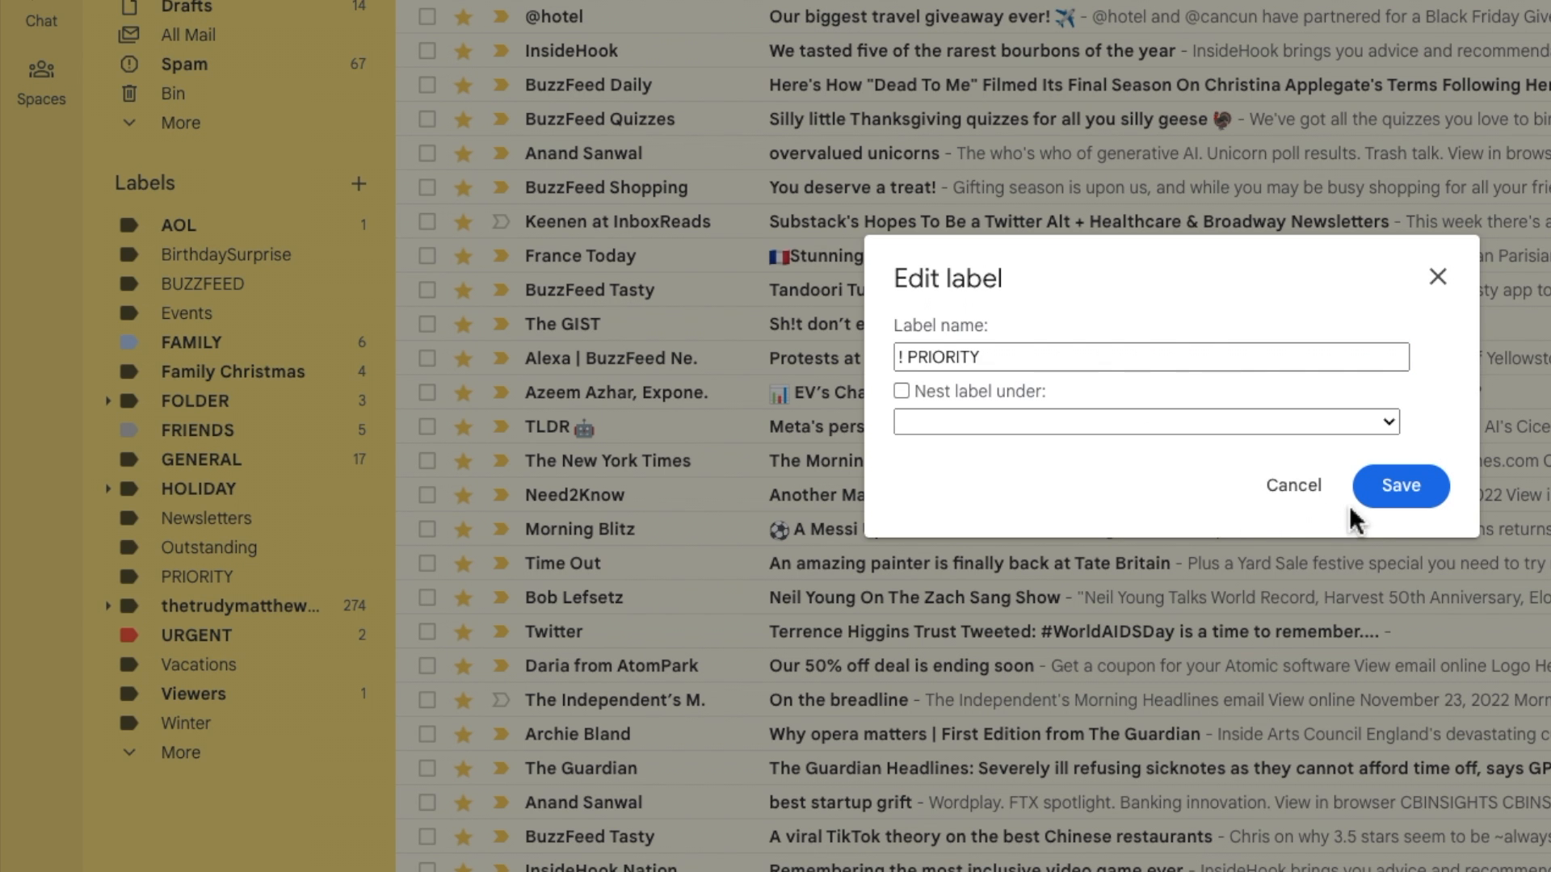
left_click(1399, 487)
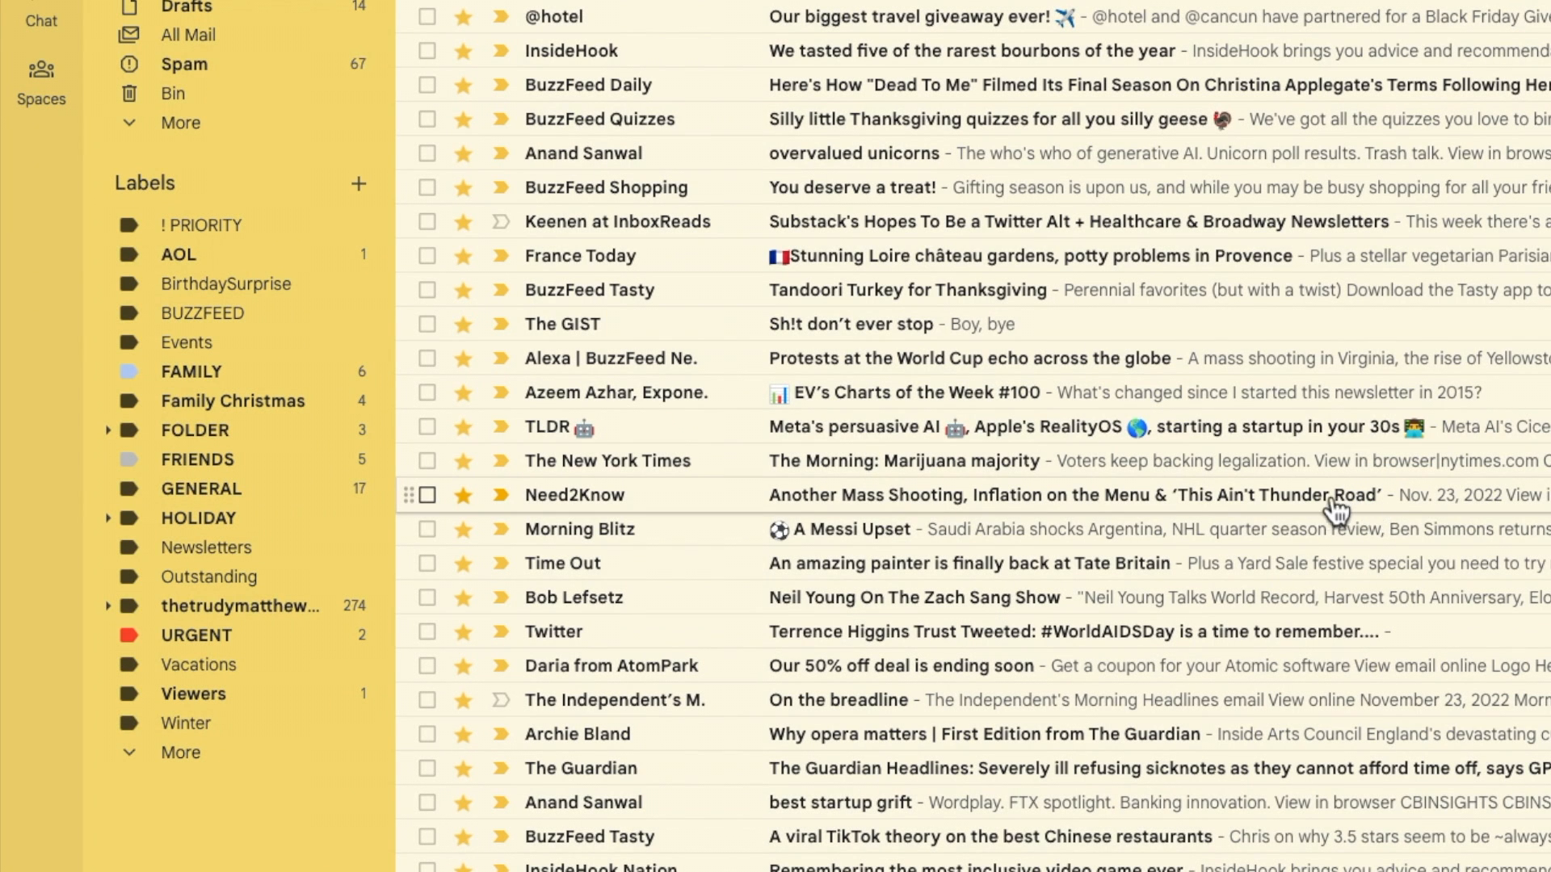
mouse_move(427, 260)
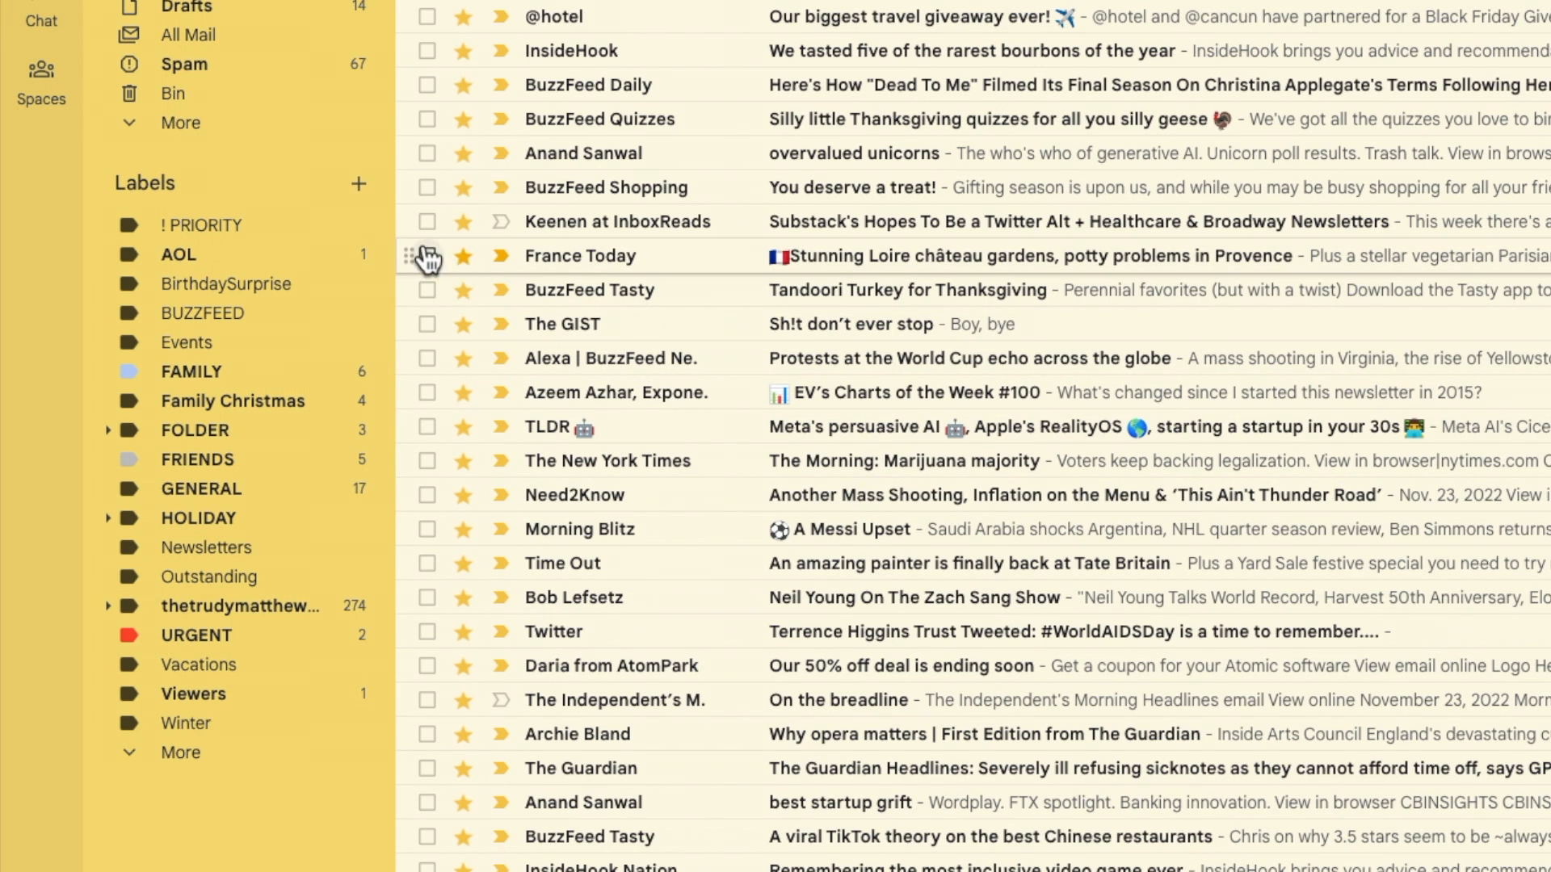
mouse_move(336, 225)
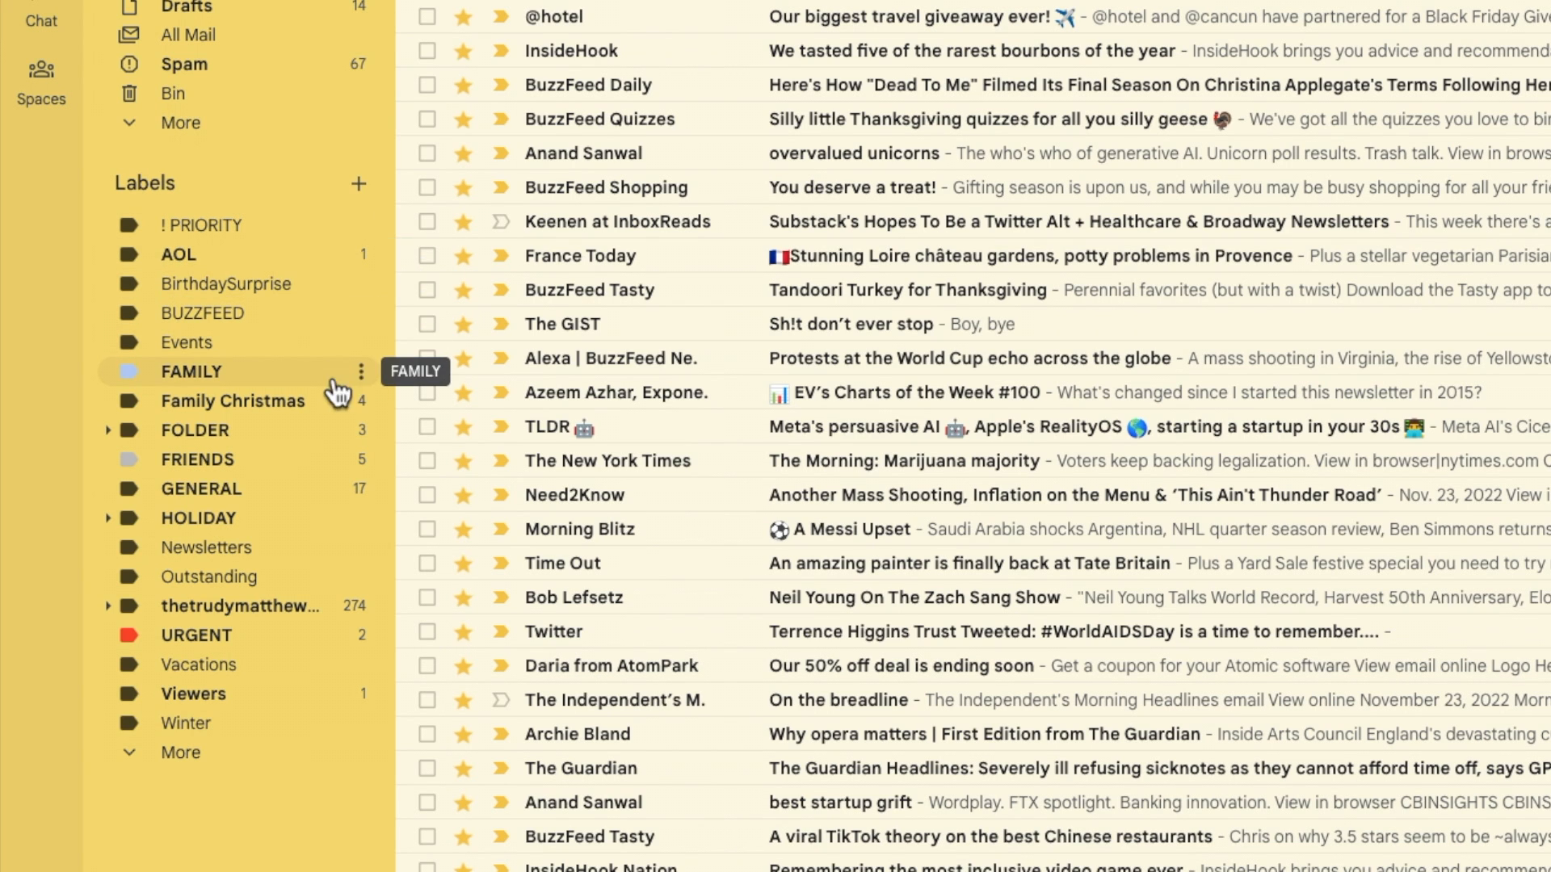
Rename the FAMILY label to '- FAMILY' and save
left_click(362, 371)
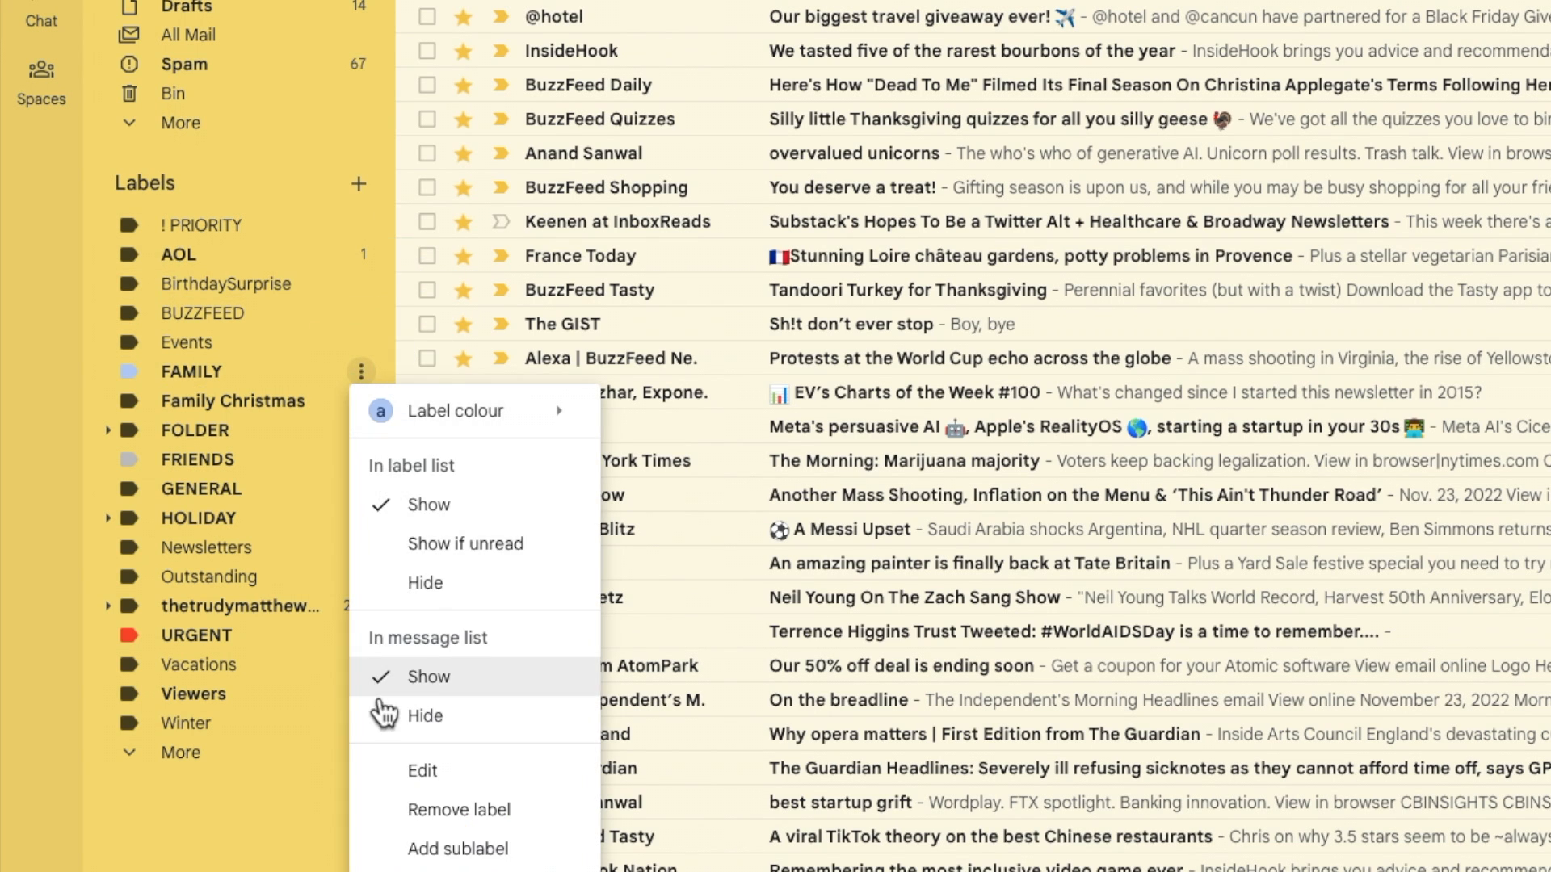
left_click(422, 771)
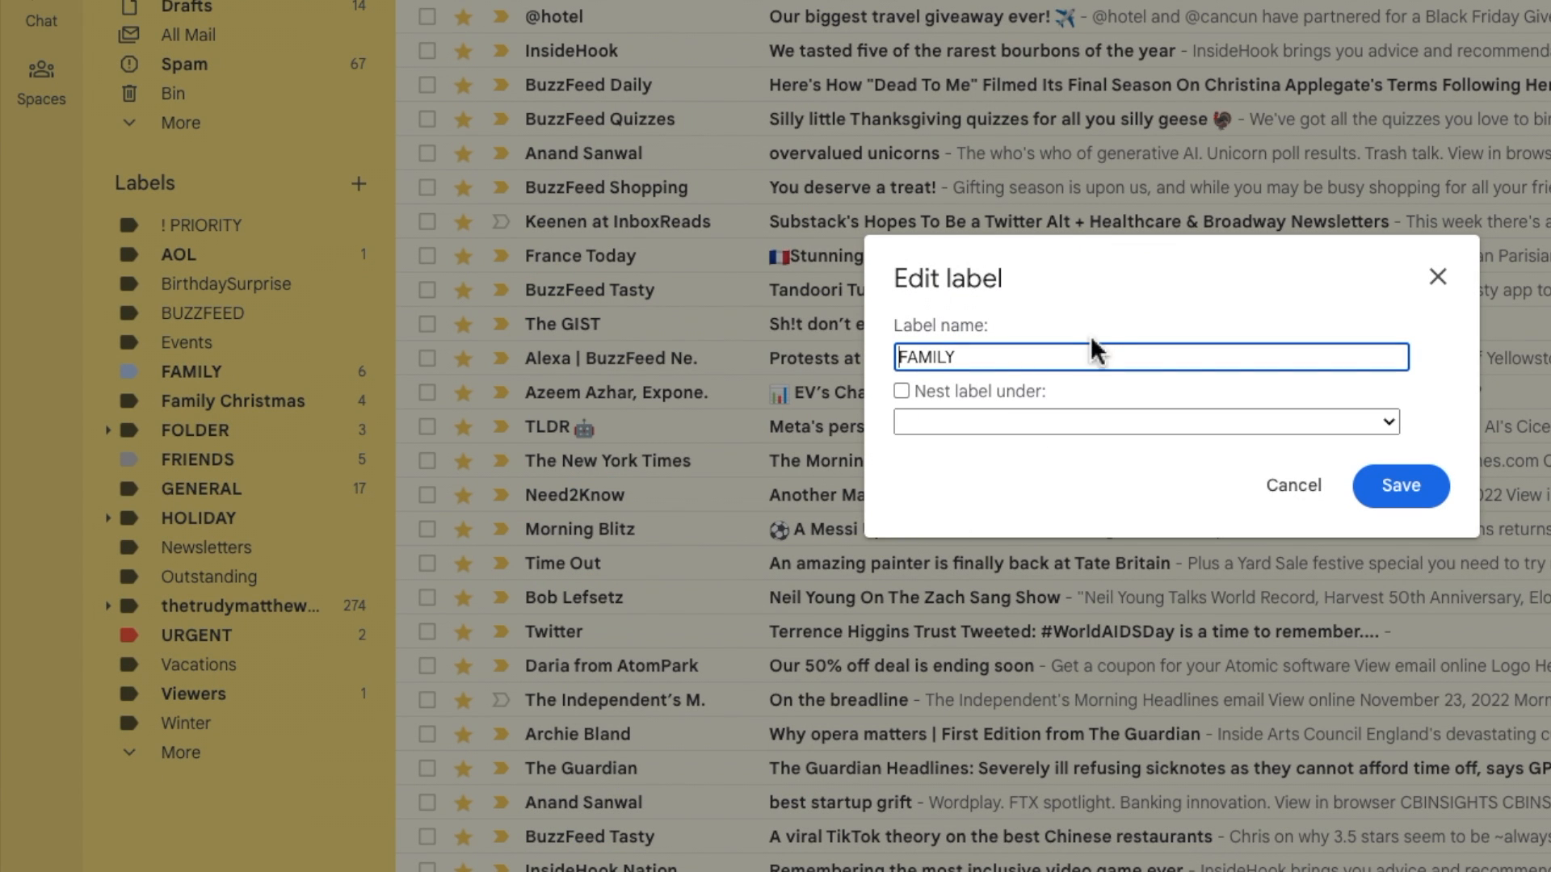
type("-")
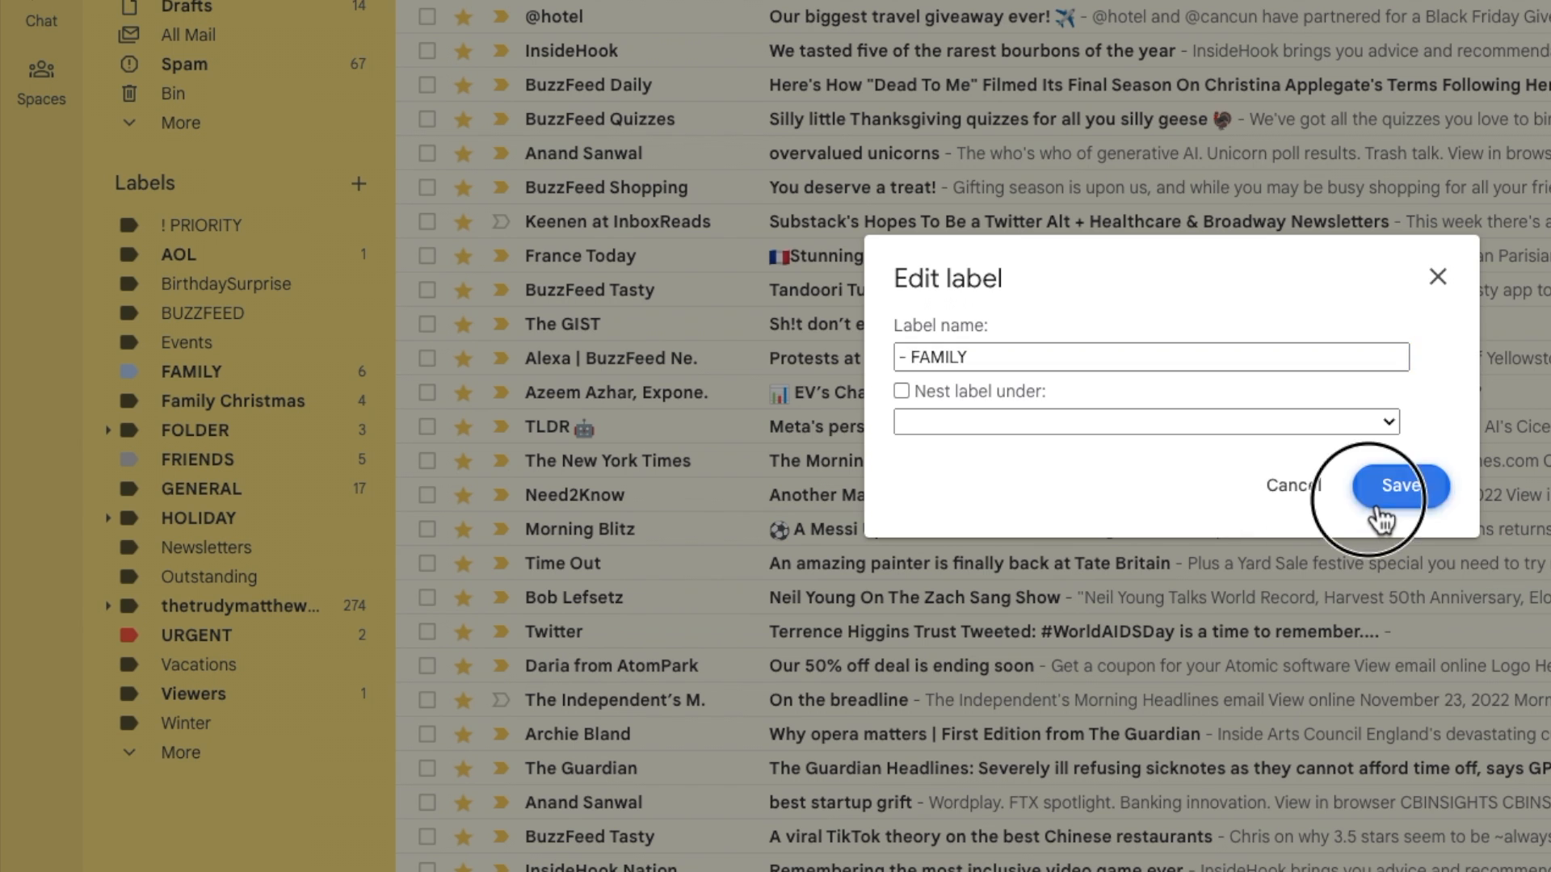
left_click(1400, 486)
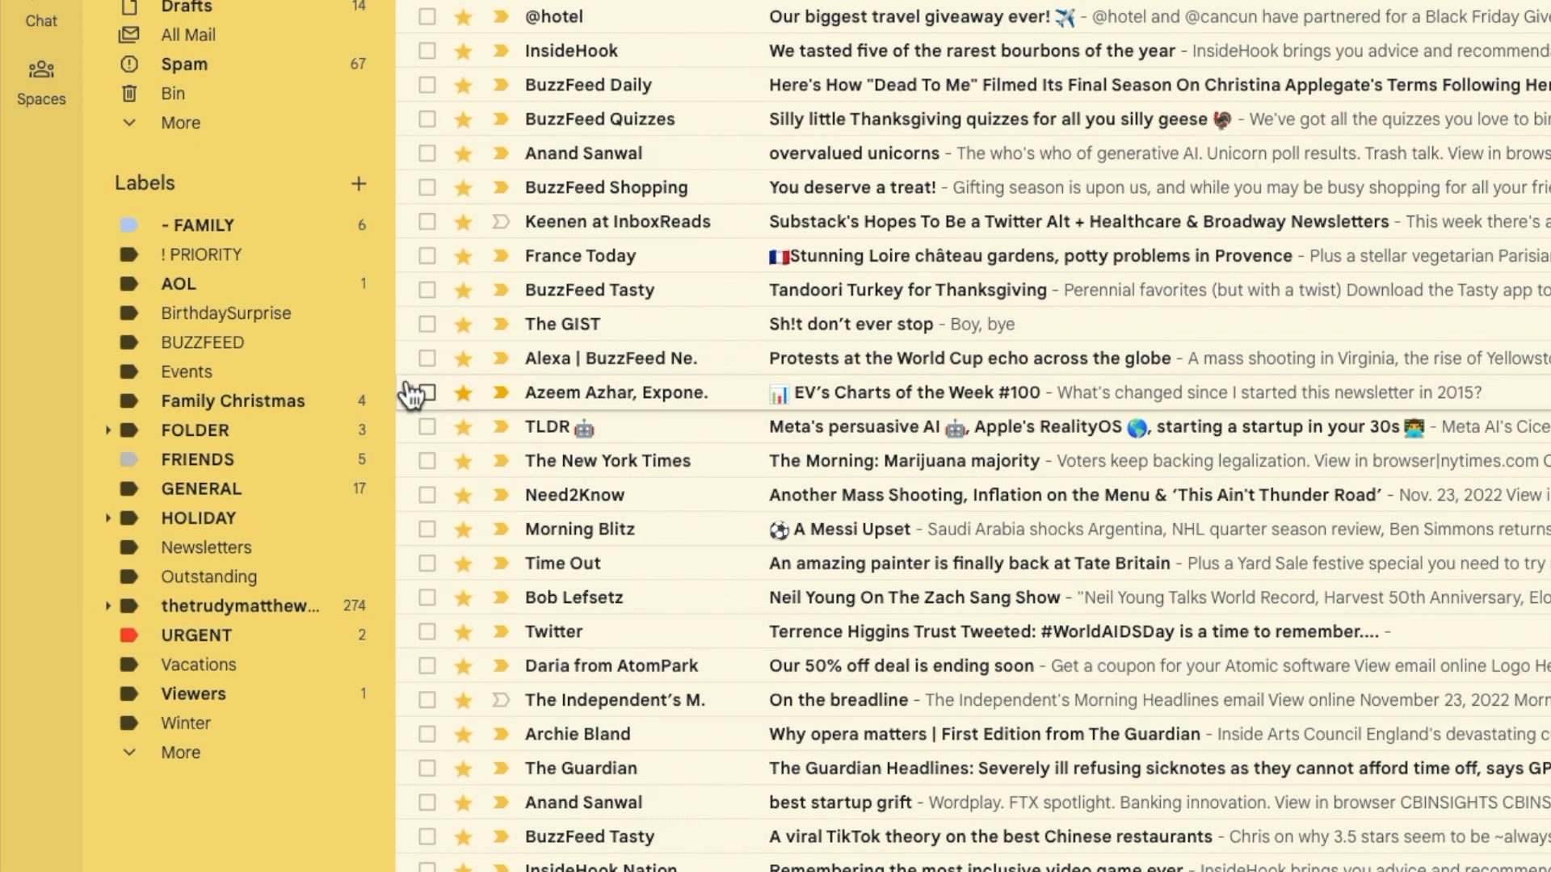
Rename the Events label to '. Events' and save
left_click(360, 372)
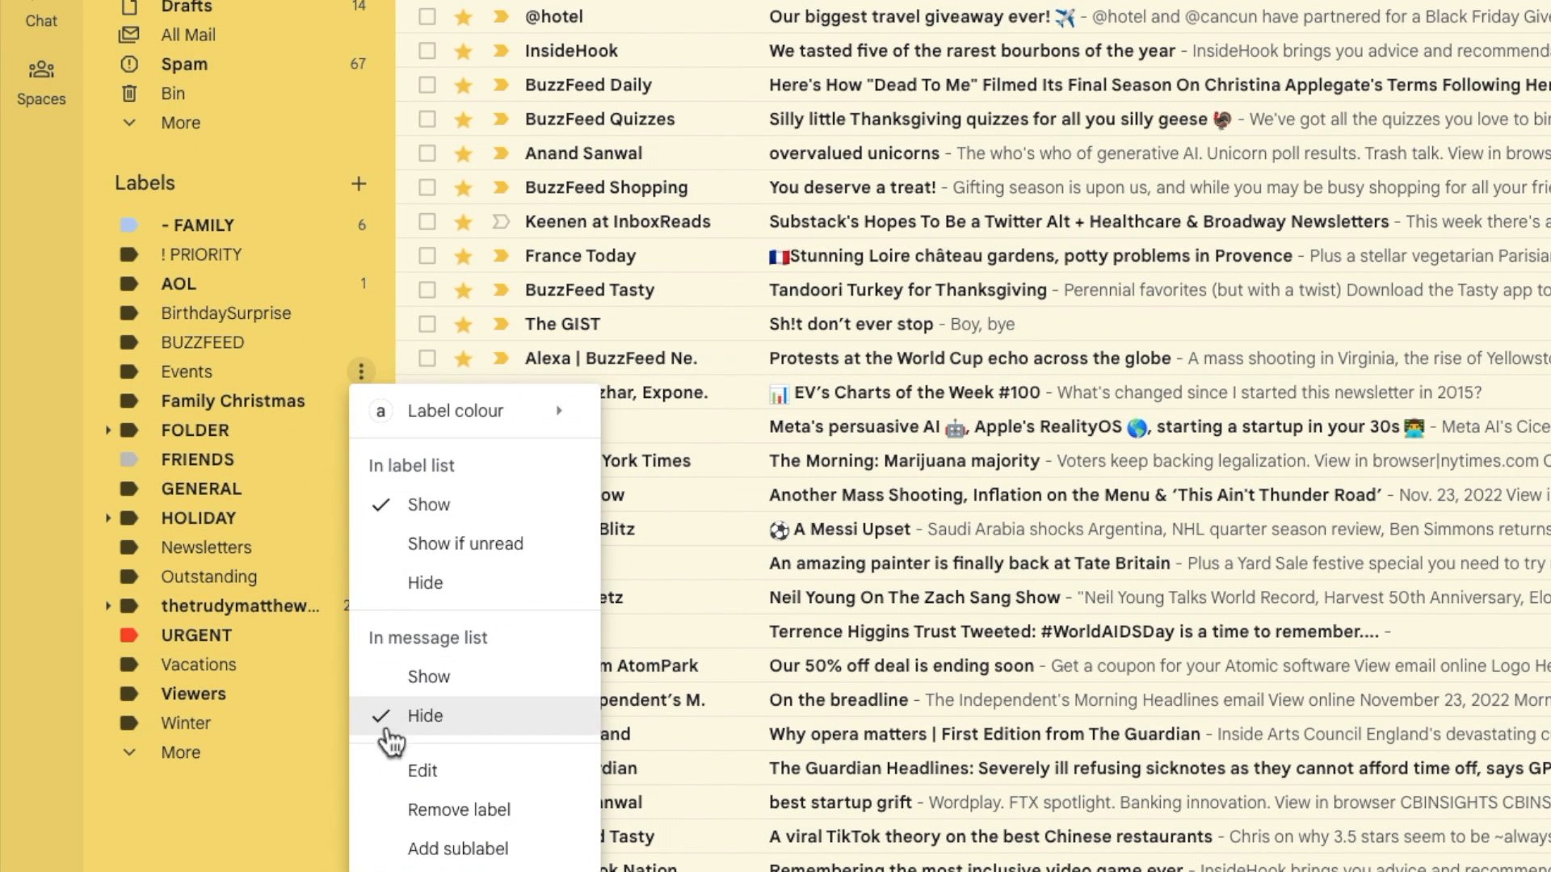
left_click(422, 771)
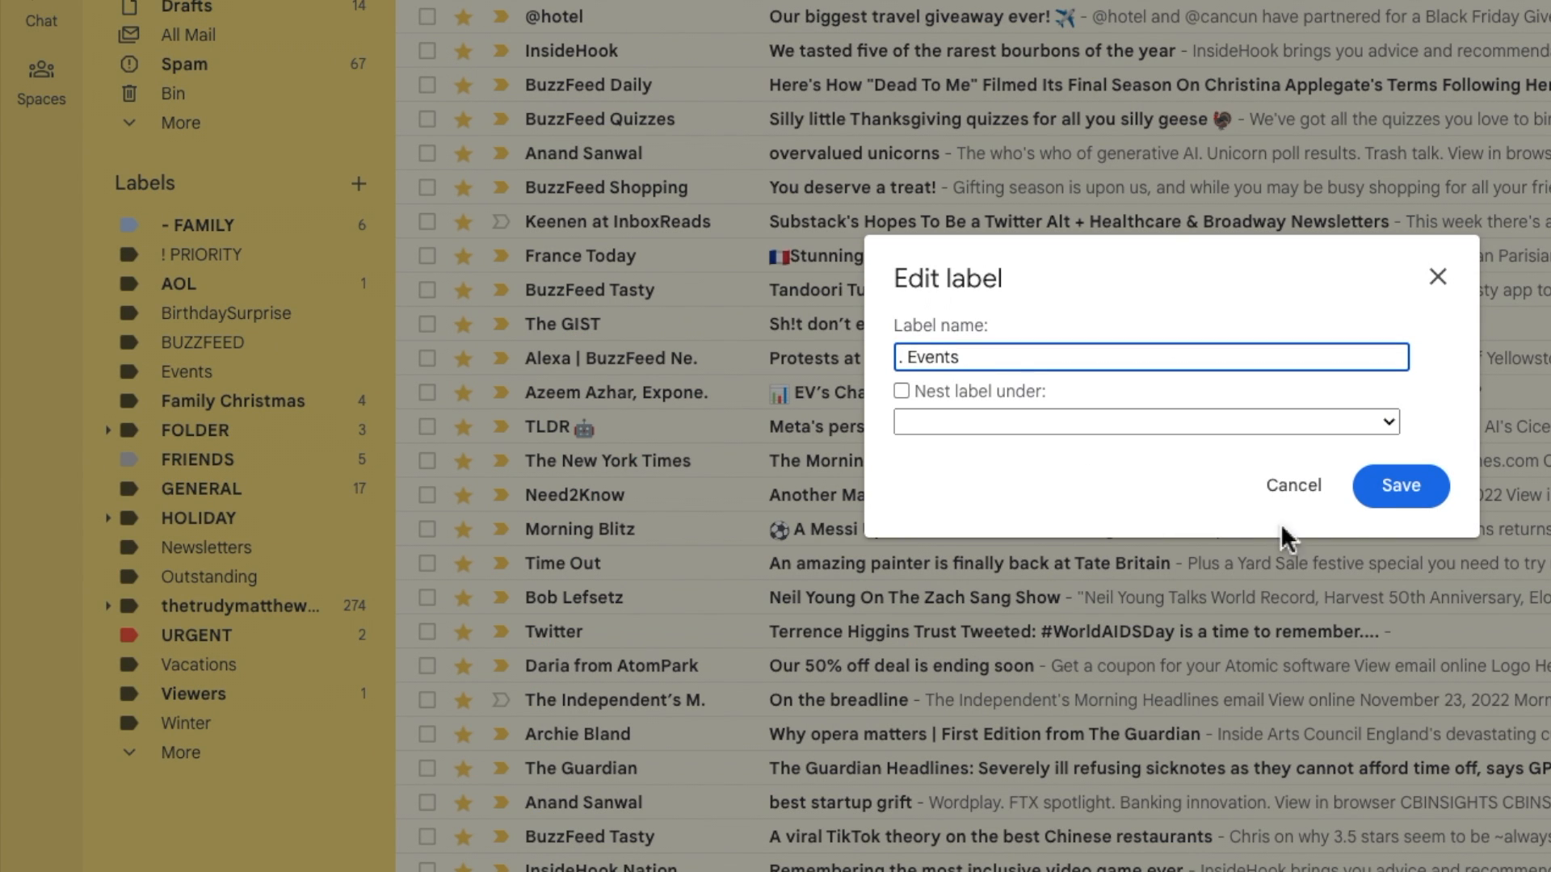
left_click(1398, 486)
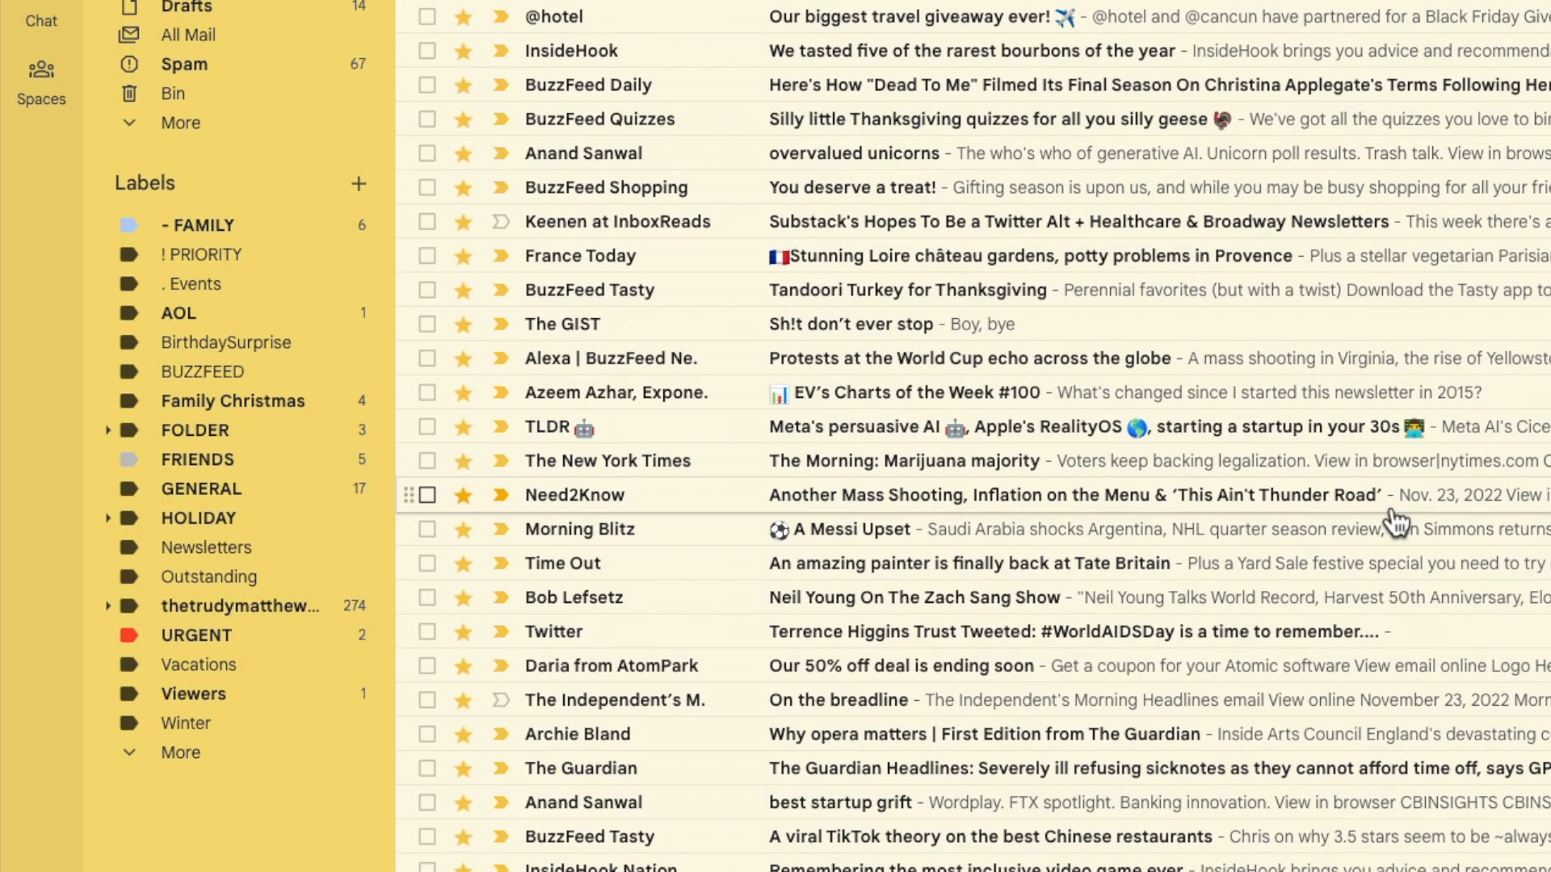
mouse_move(327, 186)
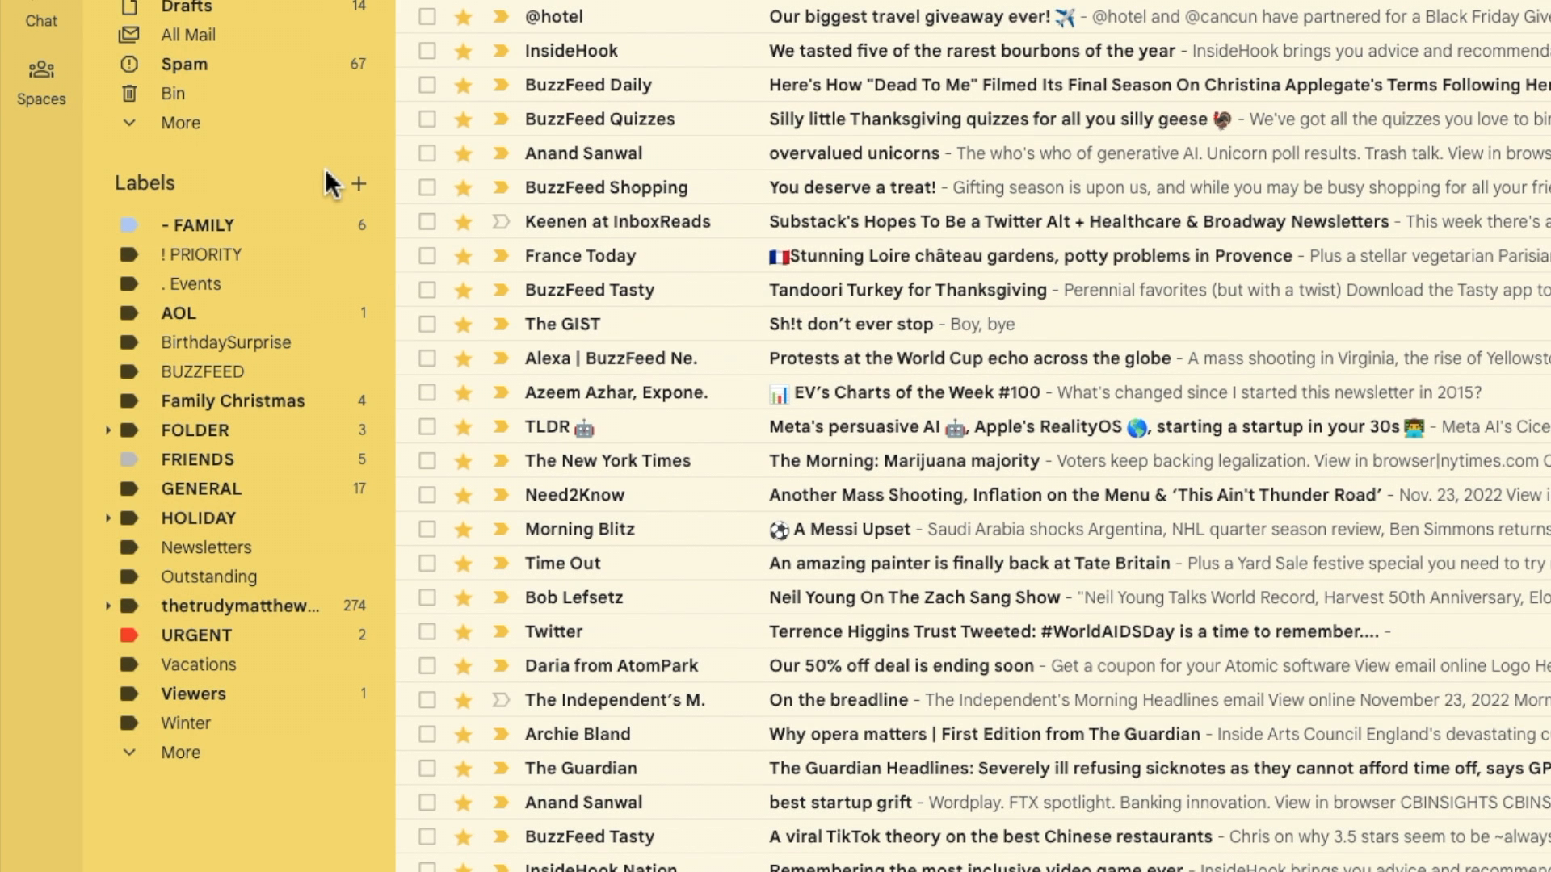